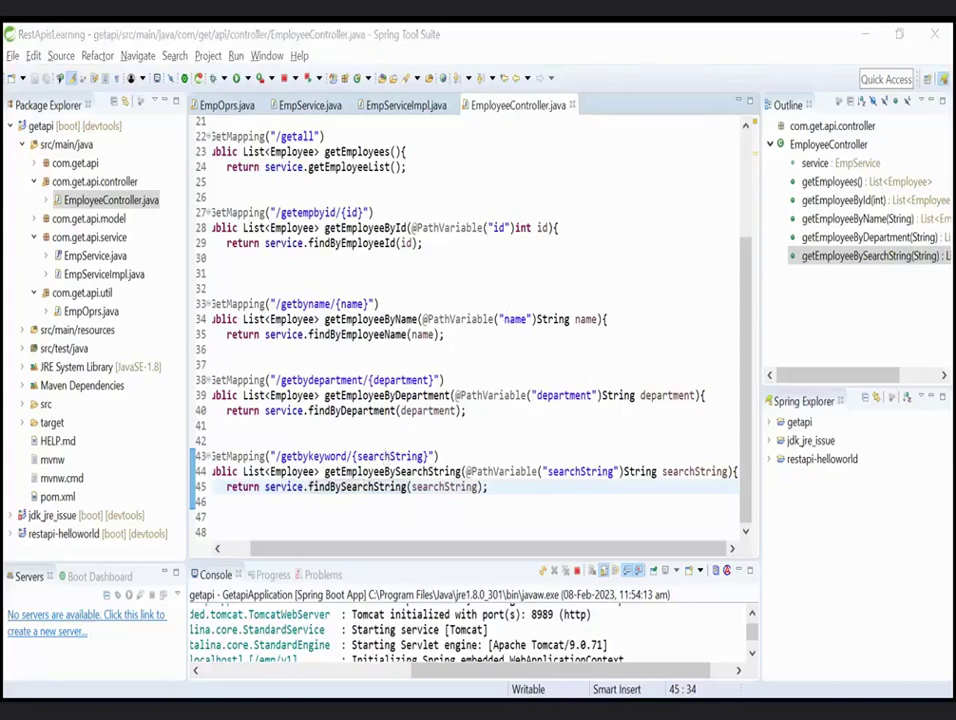
Declare public List<Employee> getEmployeeByNameAndDepartment(String name, String department) in EmpOprs
left_click(424, 244)
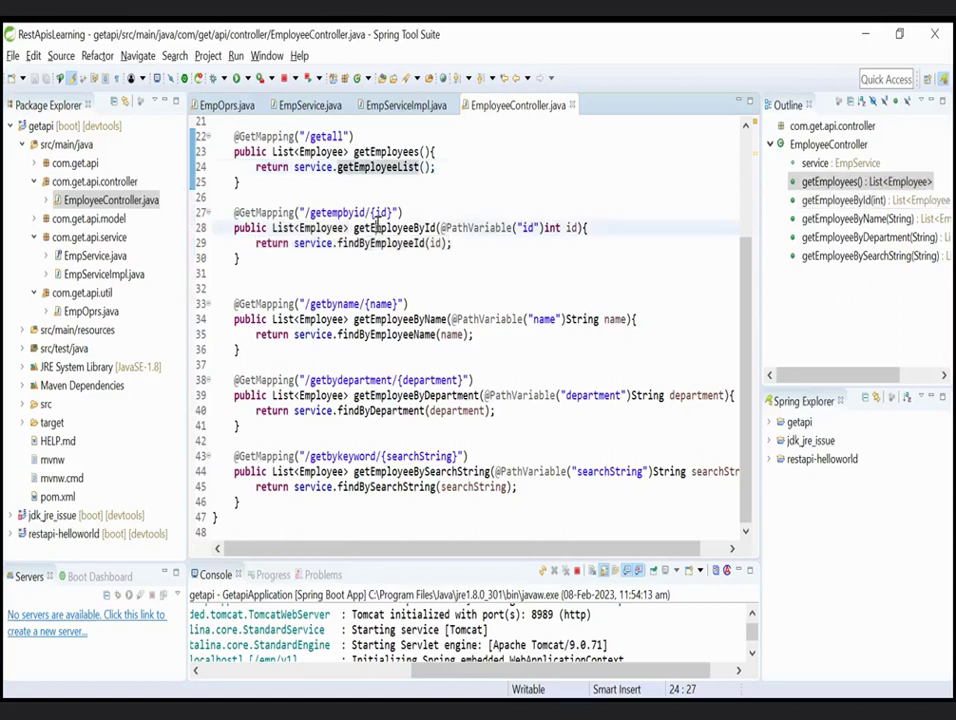
left_click(412, 320)
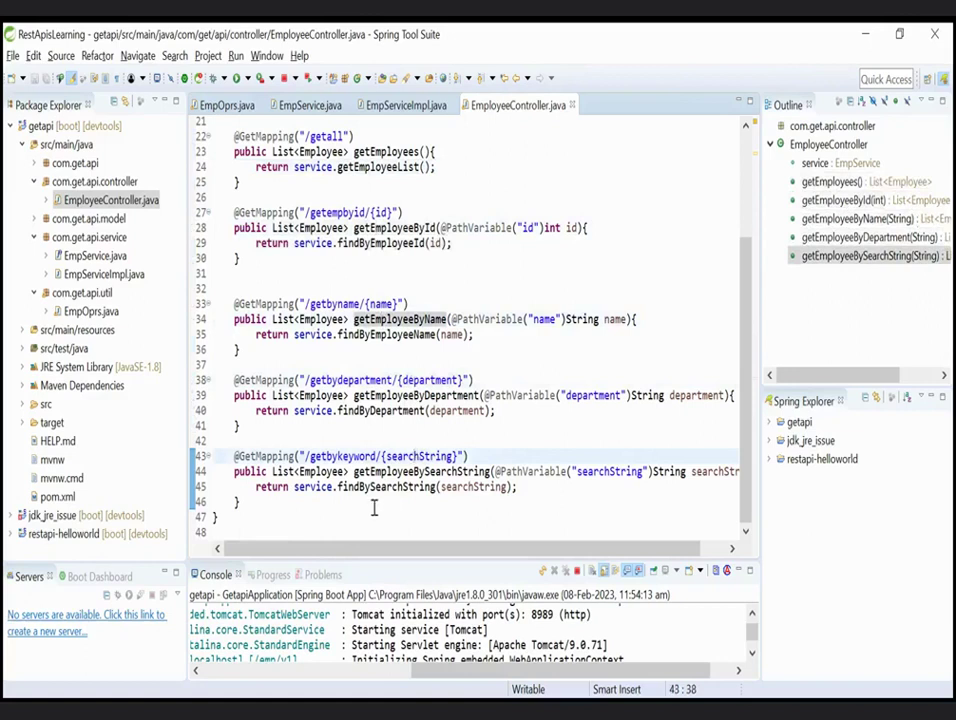
left_click(244, 502)
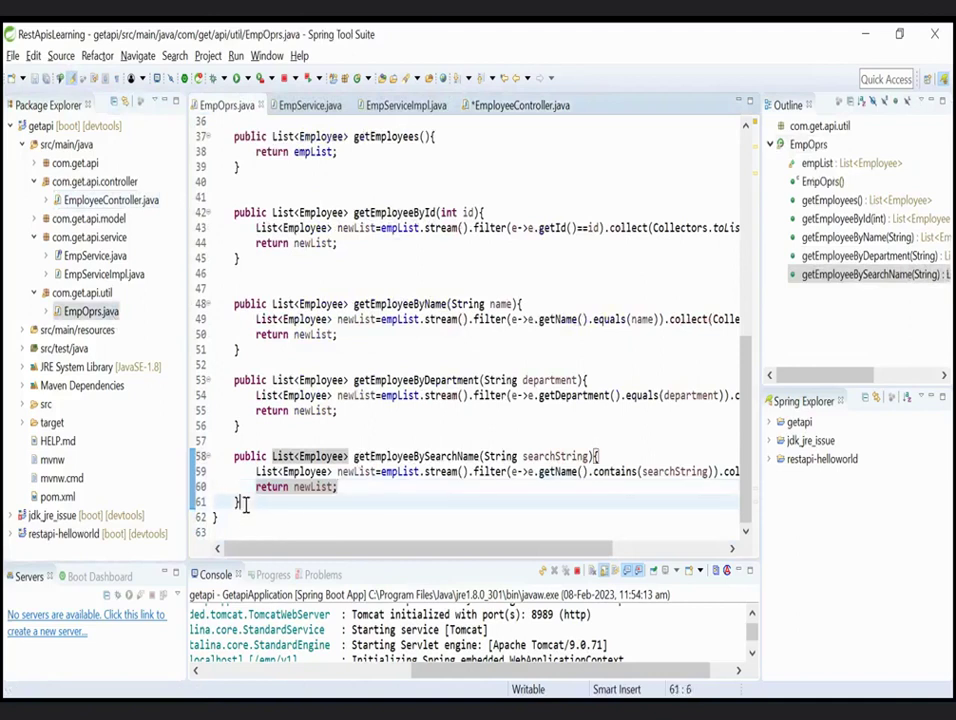
type("public L")
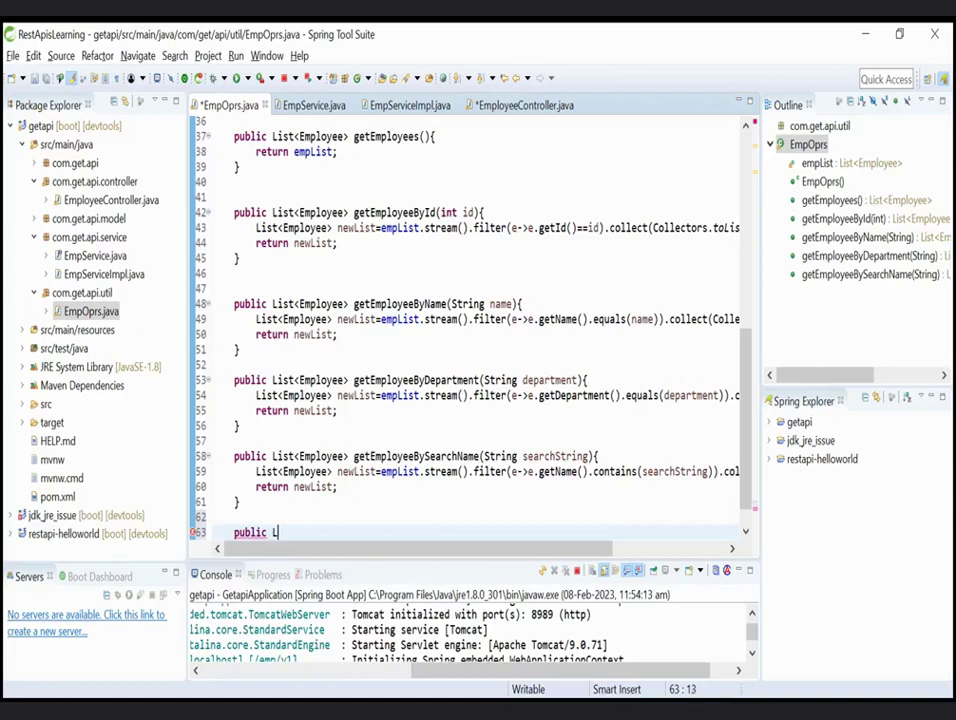
type("ist")
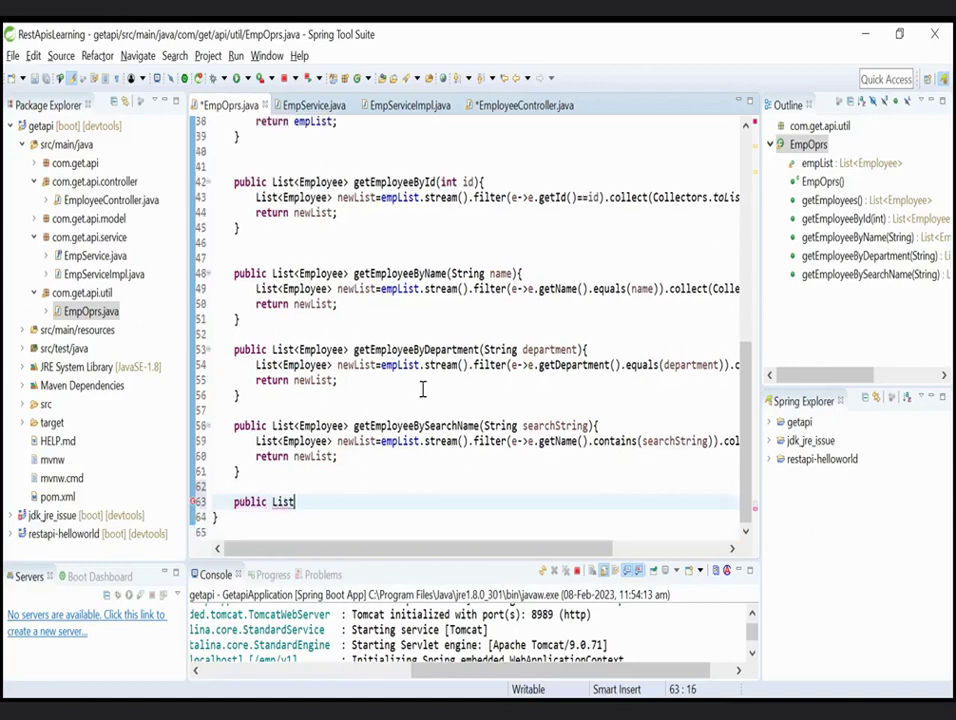
type("<>")
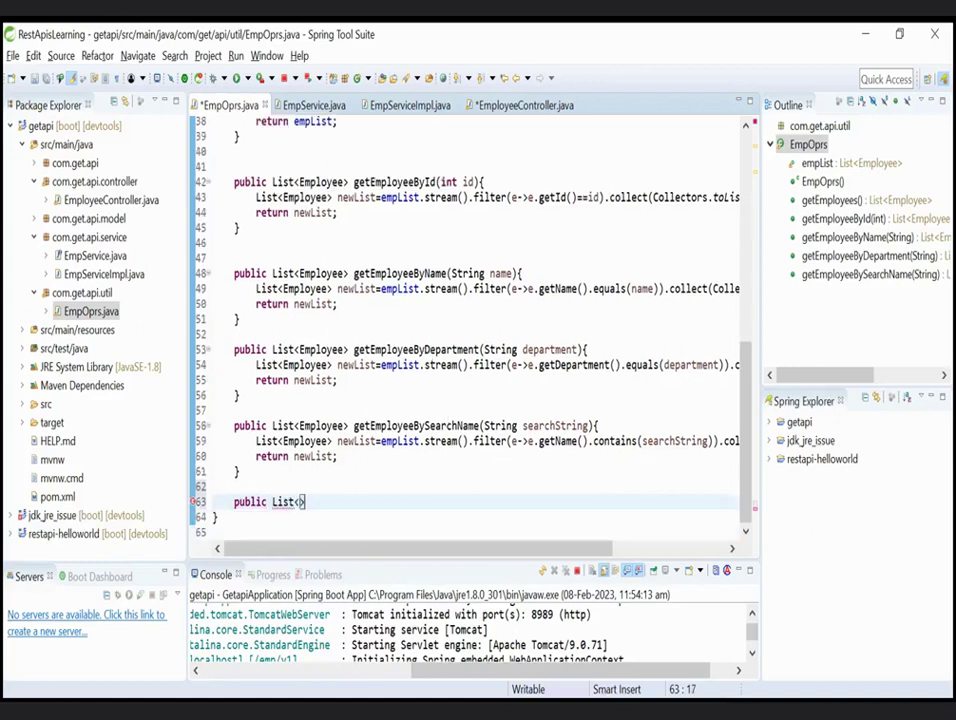
type("Employee")
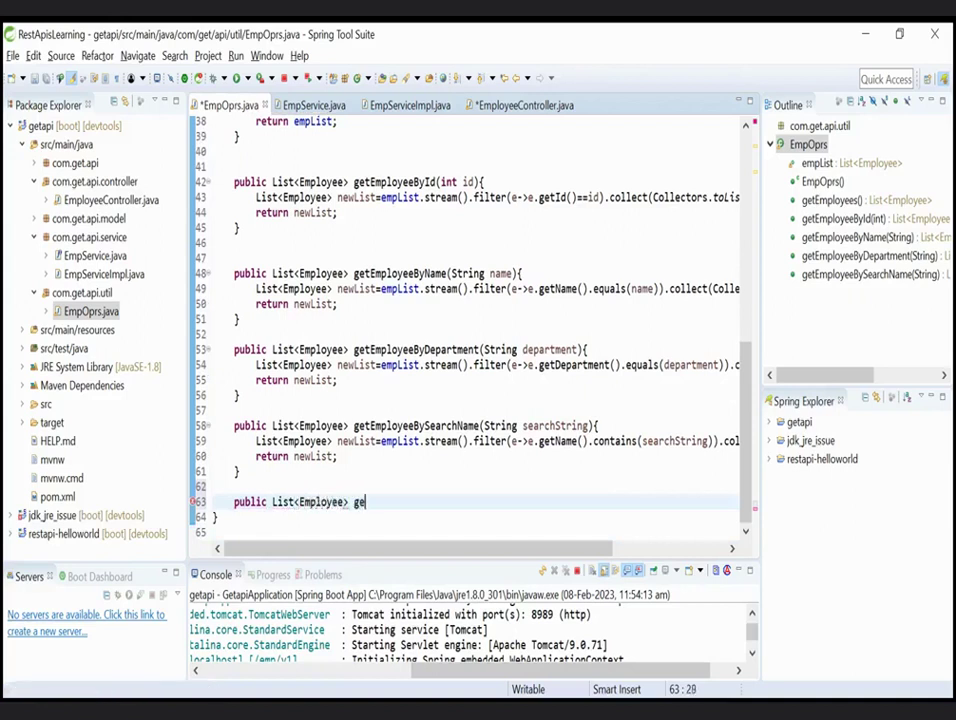
type("tEmplo")
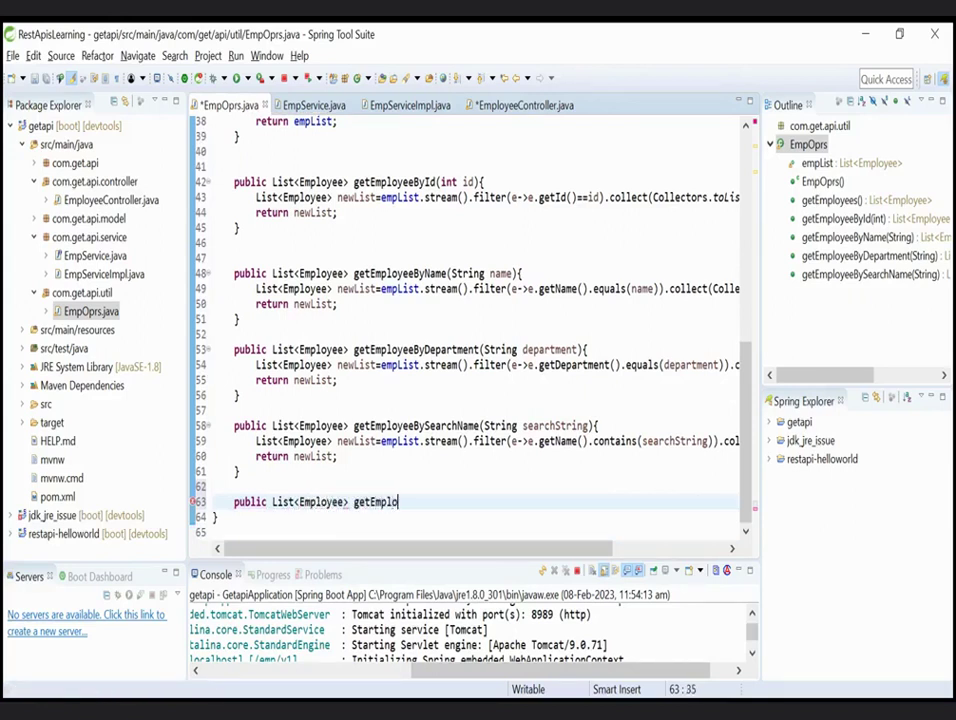
type("yeeByName")
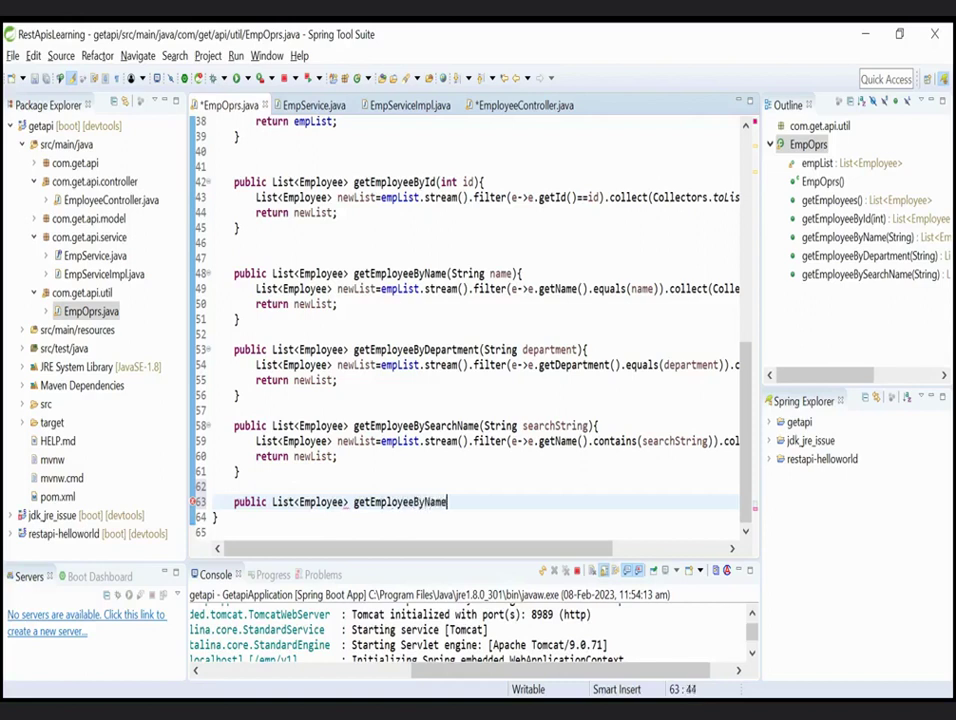
type("AndDepartment")
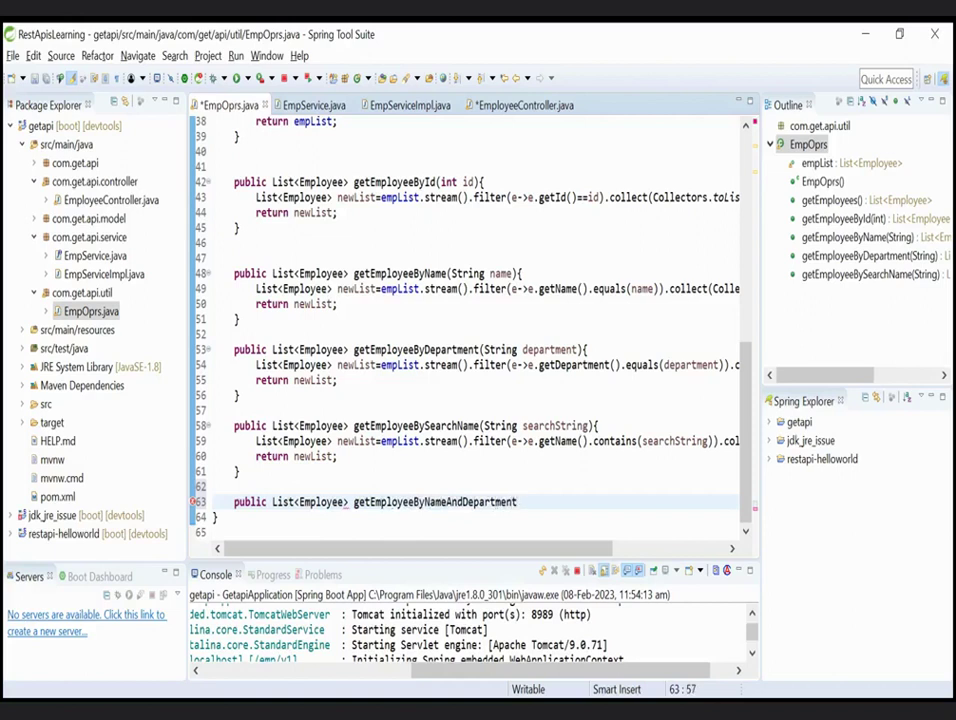
type("(String name,")
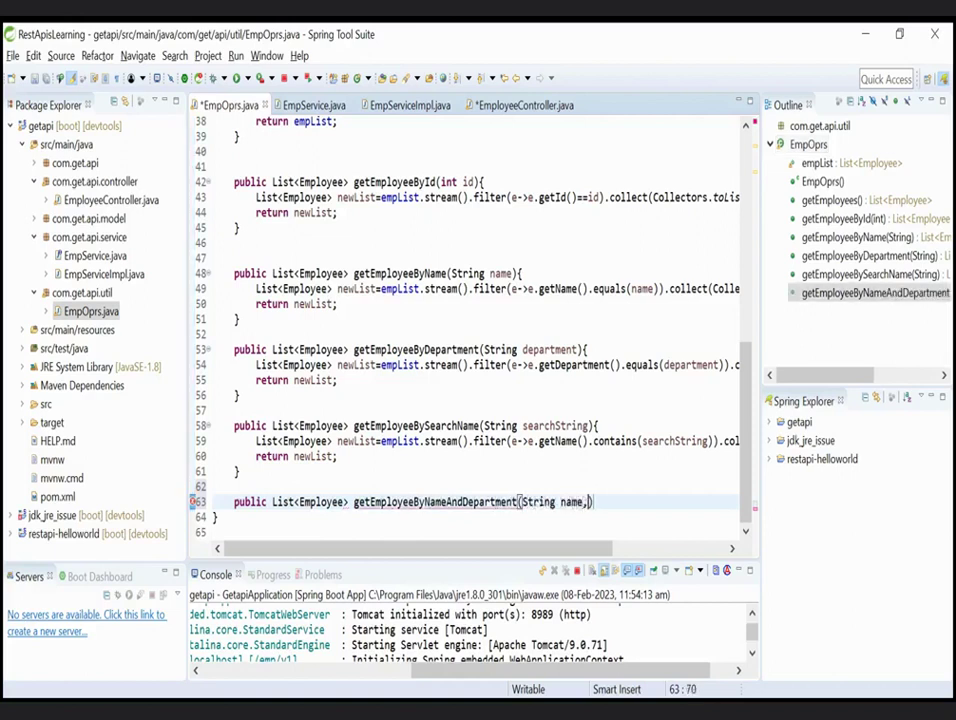
type("String department")
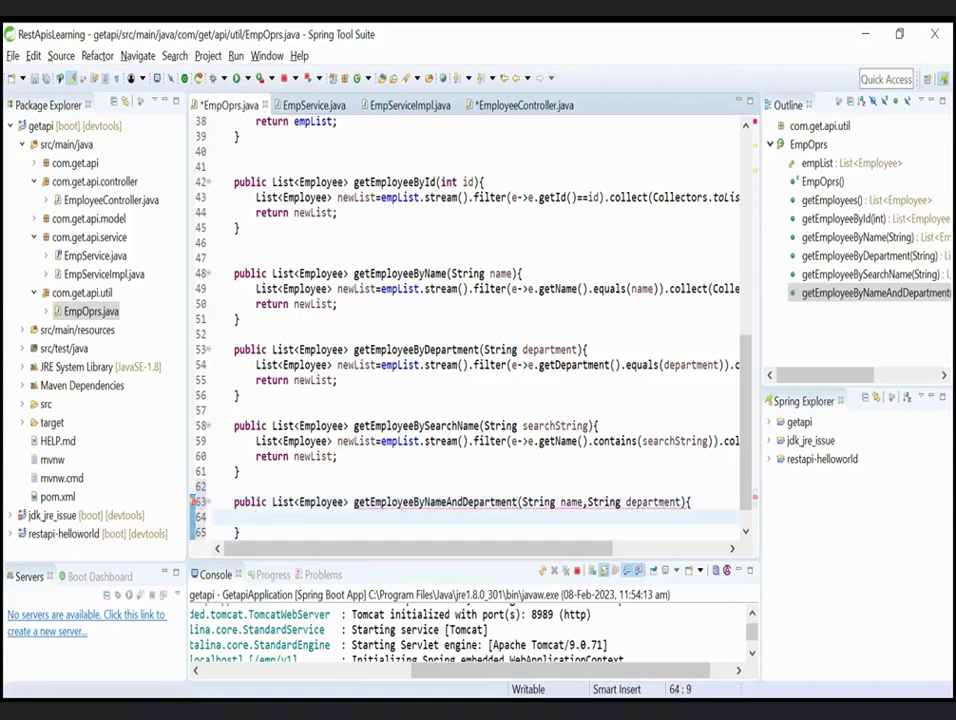
Filter empList by getName().equals(name) && getDepartment().equals(department) into newList and return it
type("List<Employee>")
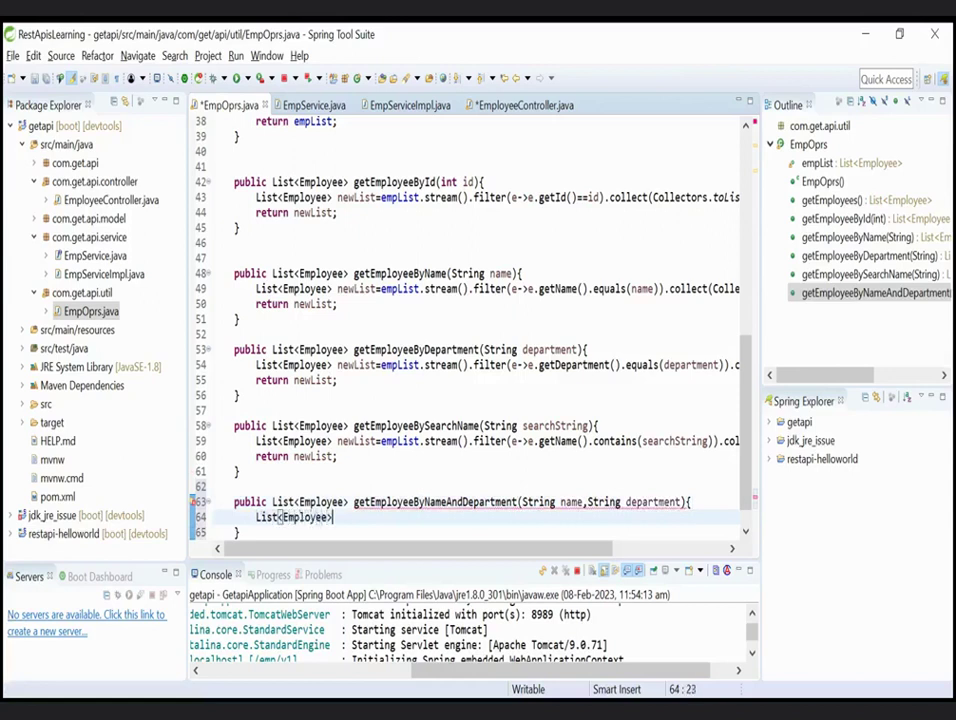
type("newList")
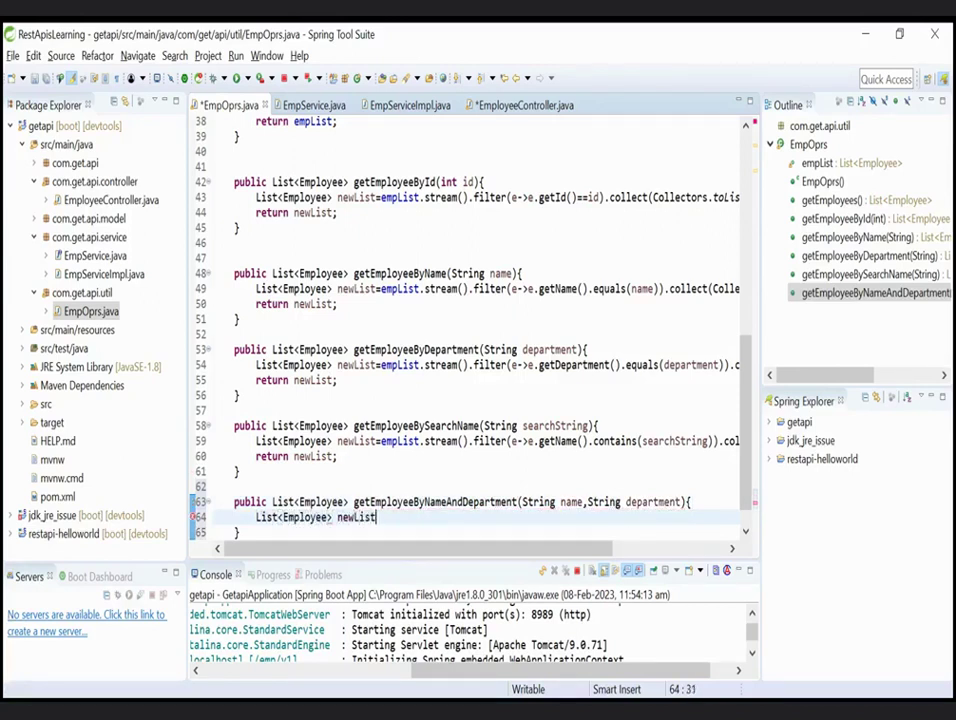
type("=empl")
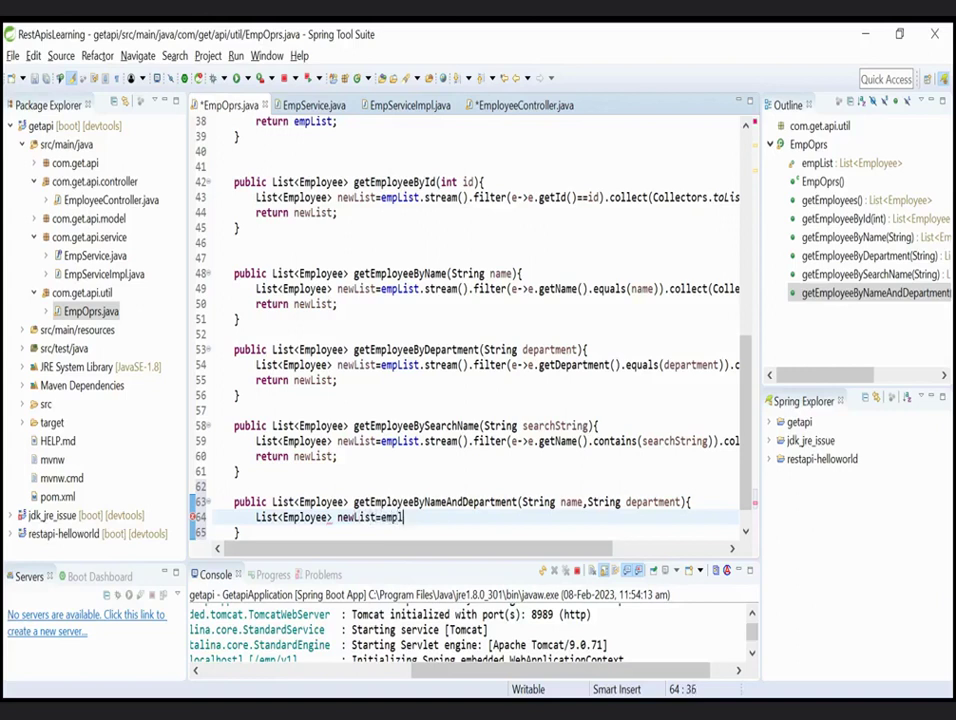
type("st.stream().filter(e->e")
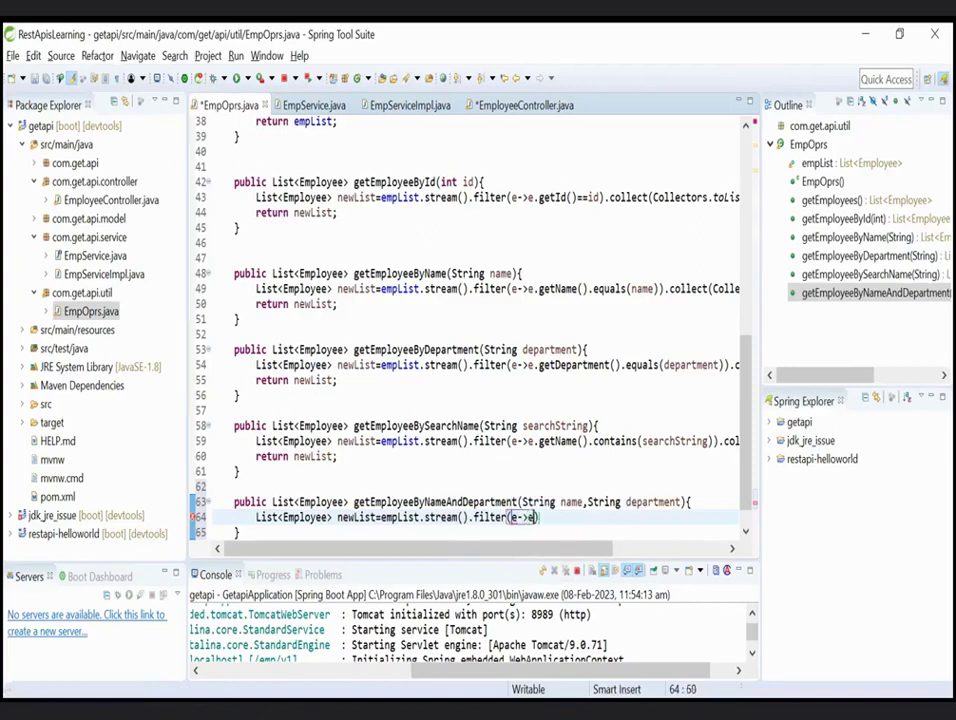
type(".getName()")
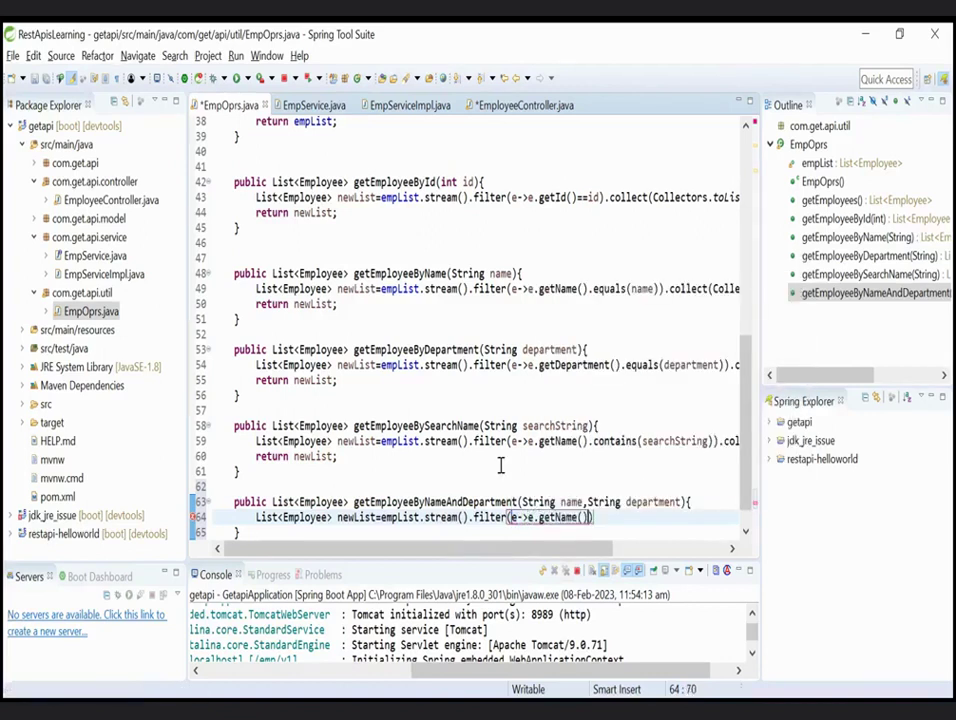
type(".equals(name")
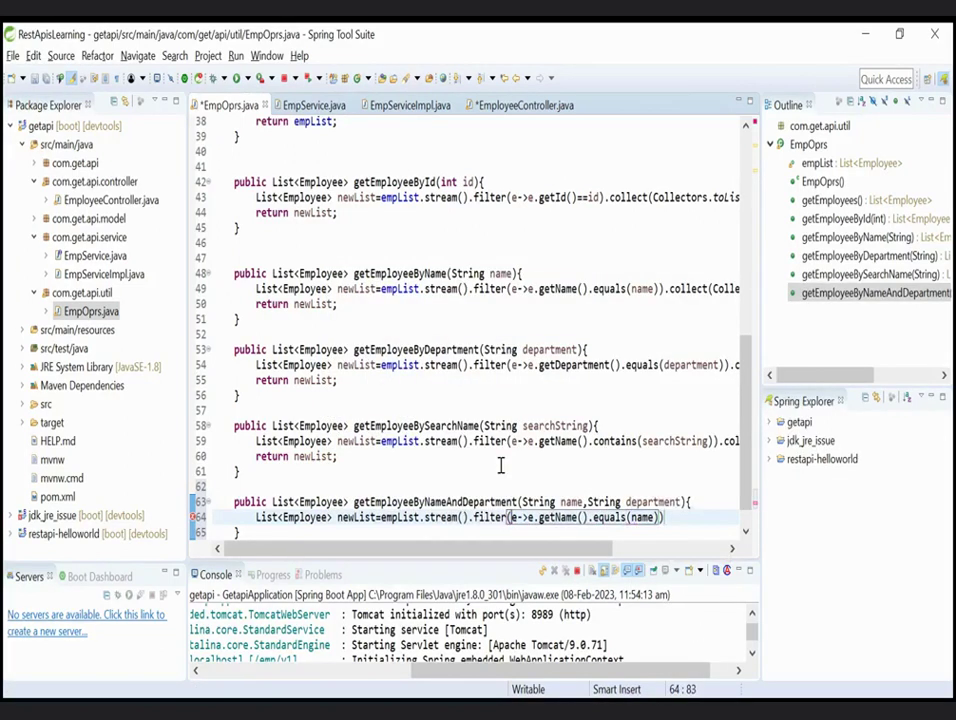
type("&&e.getDepartment(")
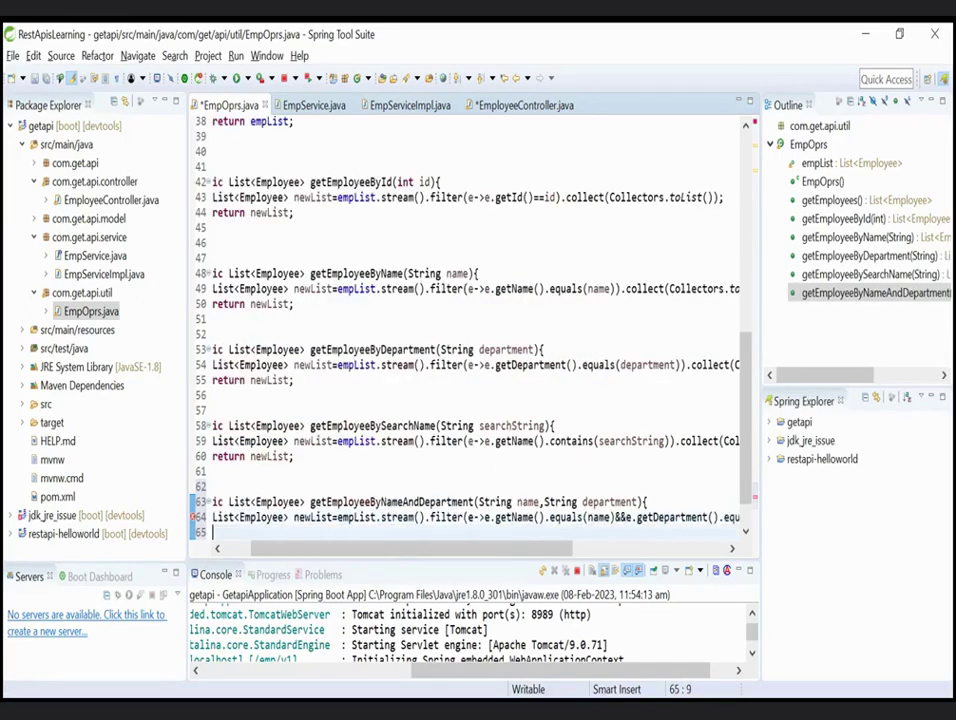
type("retur")
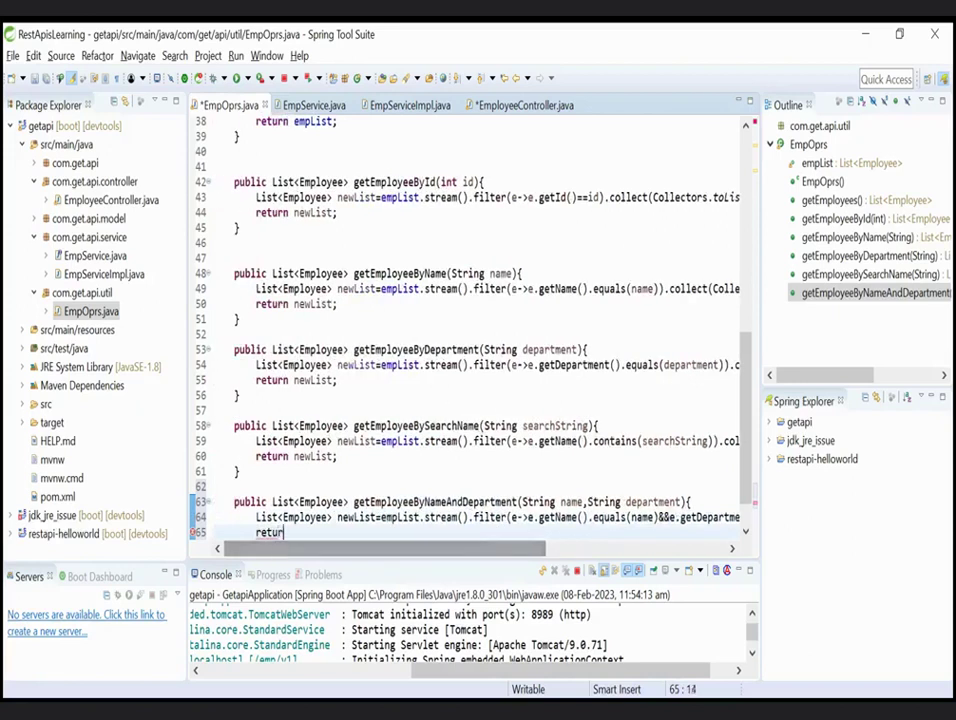
type("newList;")
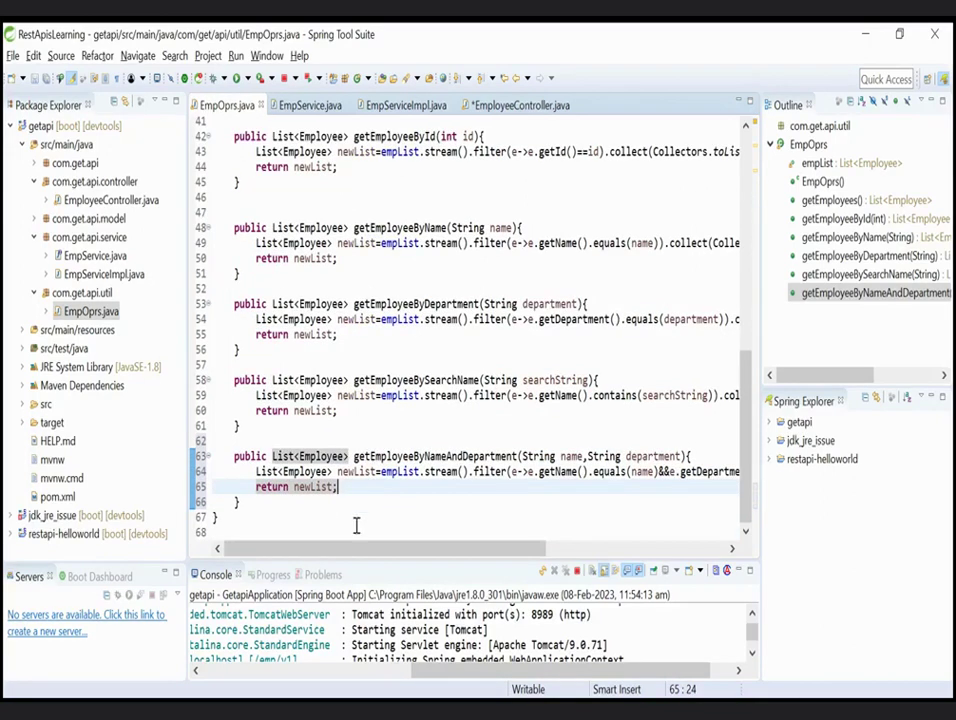
left_click_drag(340, 488, 232, 502)
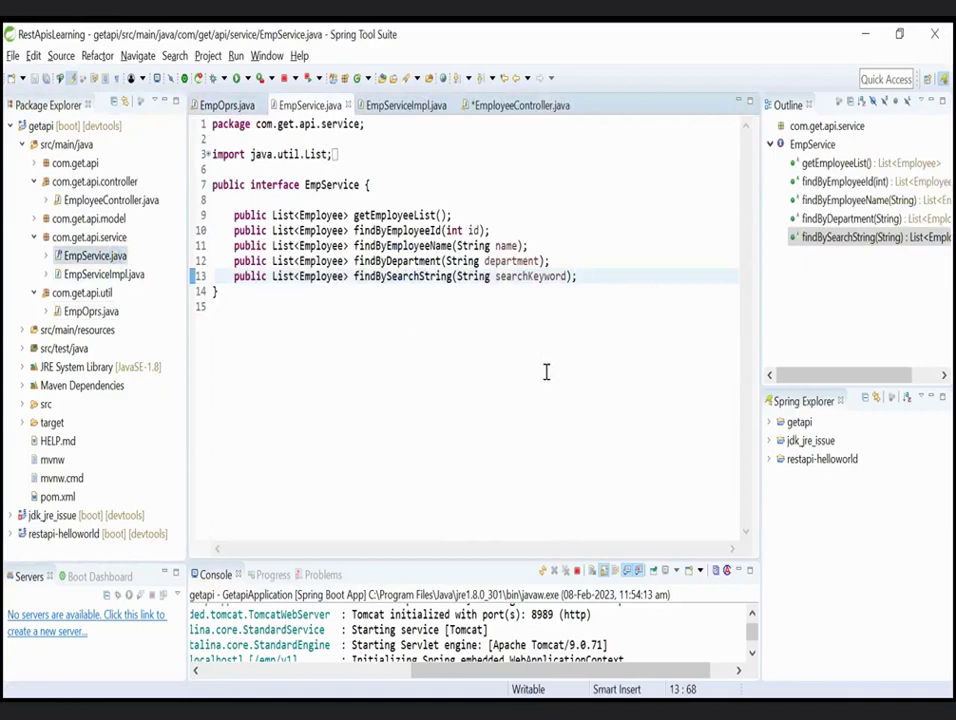
Declare public List<Employee> findByNameAndDepartment(String name, String department); in EmpService
type("public L")
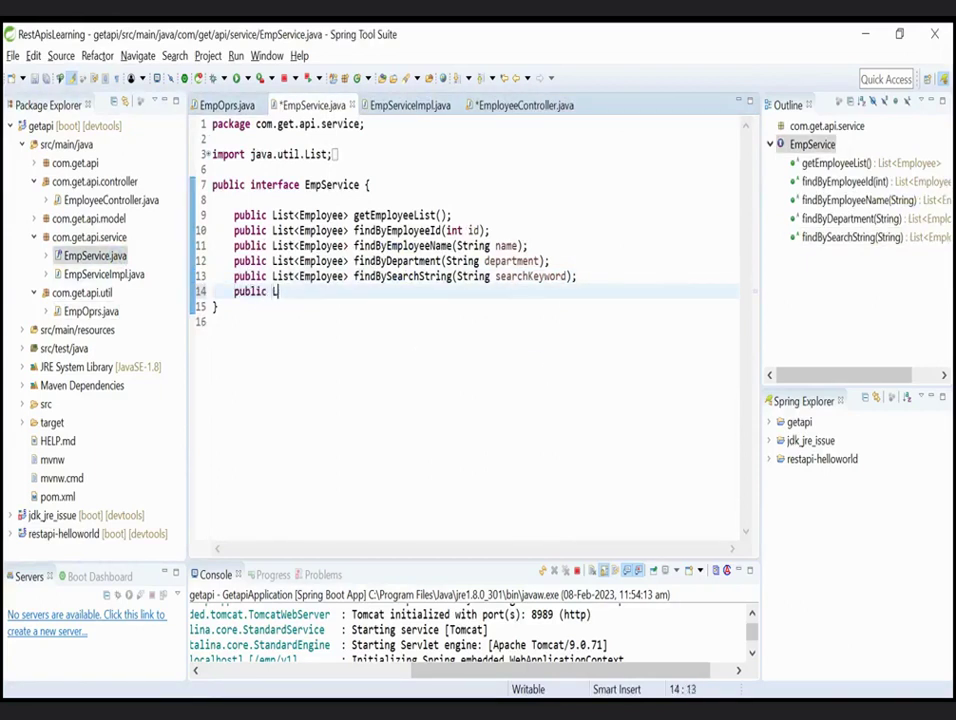
type("ist<Employee>")
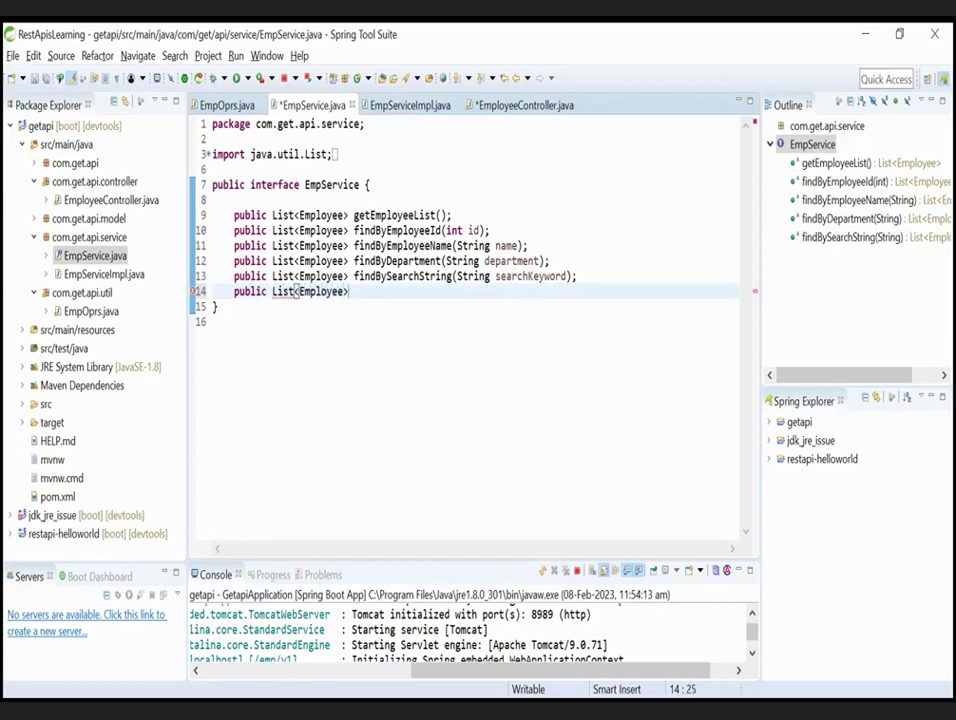
type("findByNameAndDep")
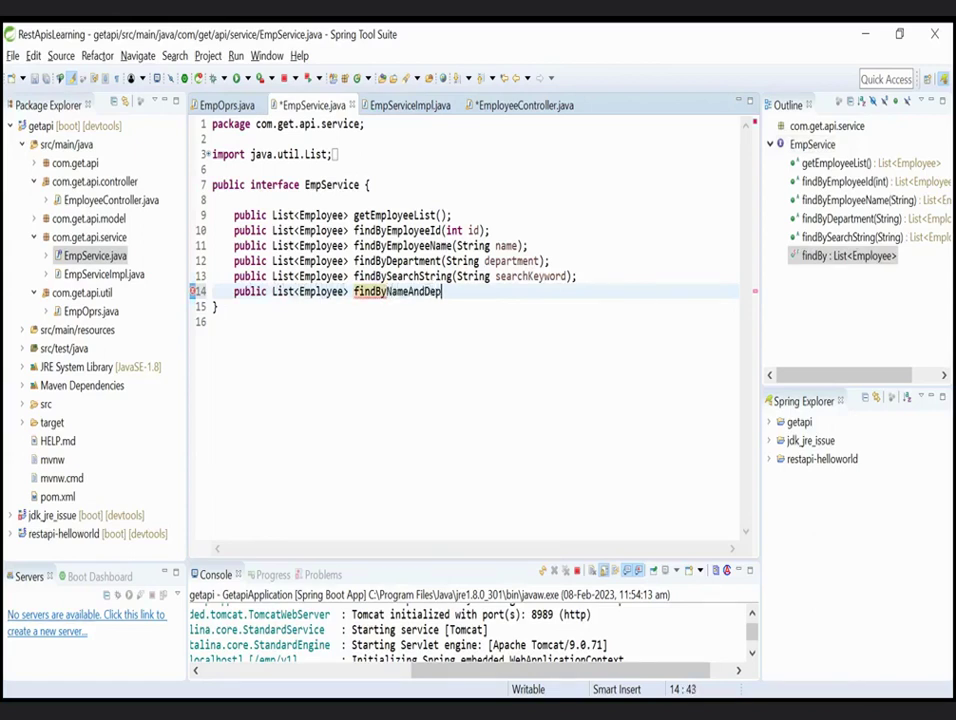
type("artment()")
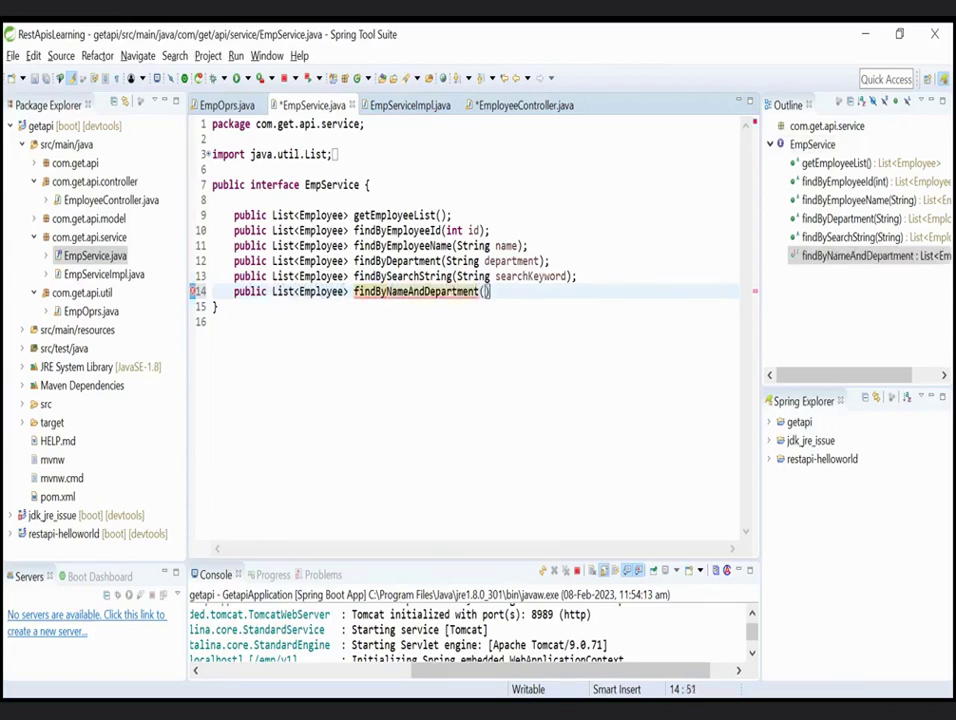
type("String name,")
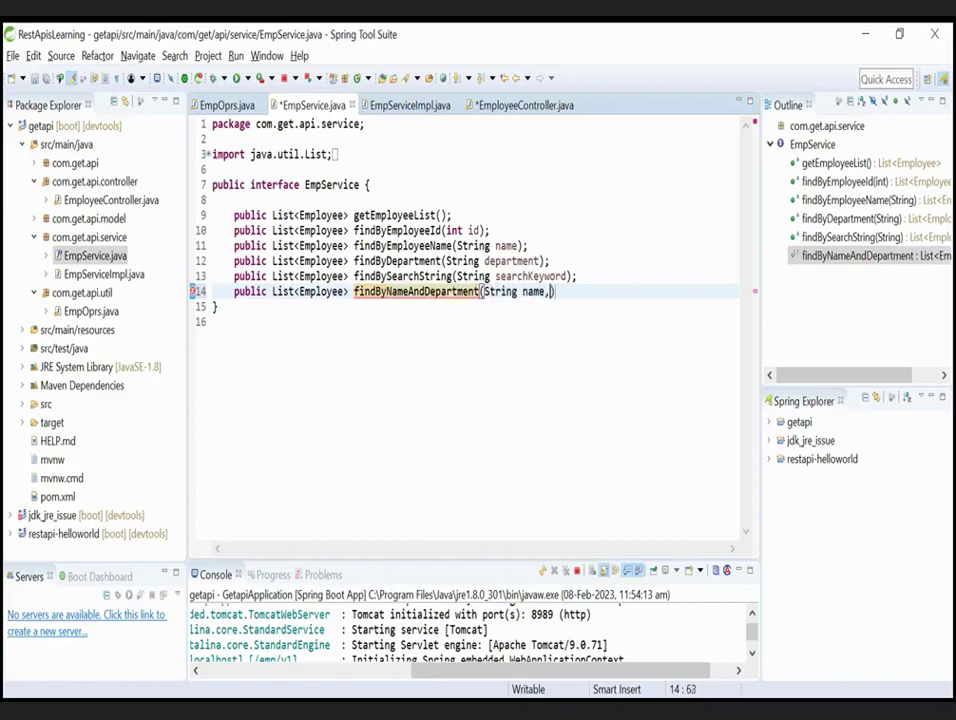
type("String depa")
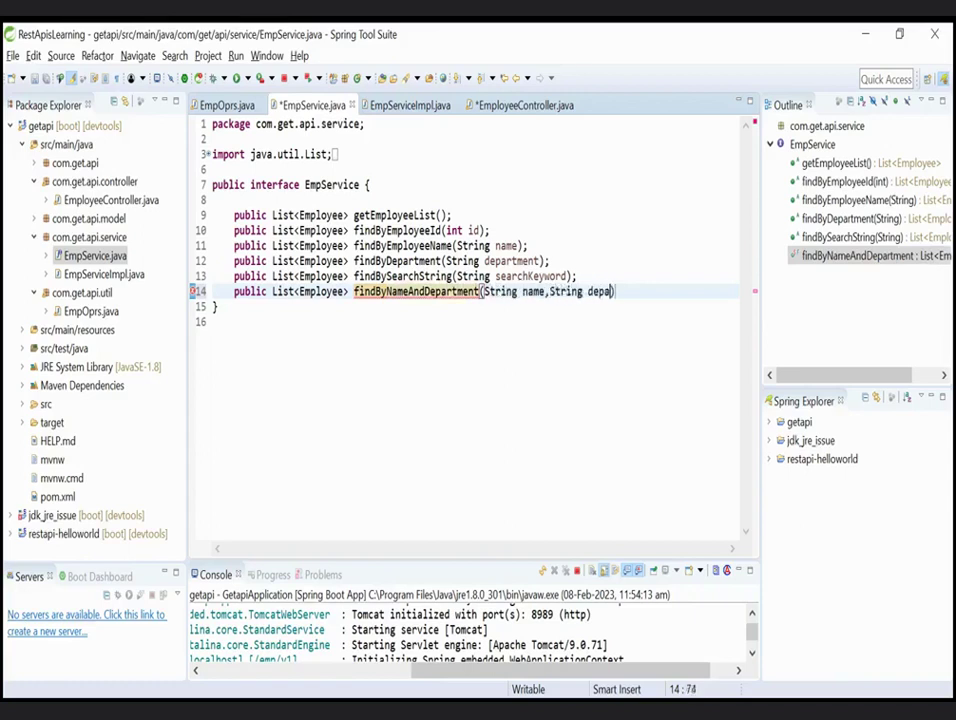
type("rtment);")
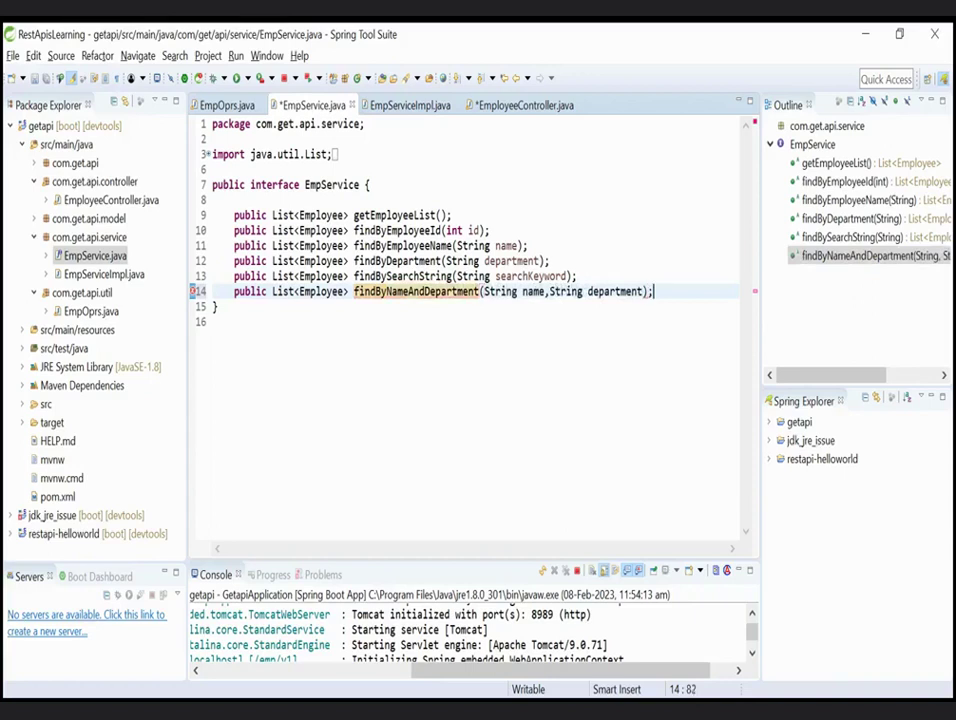
left_click(388, 310)
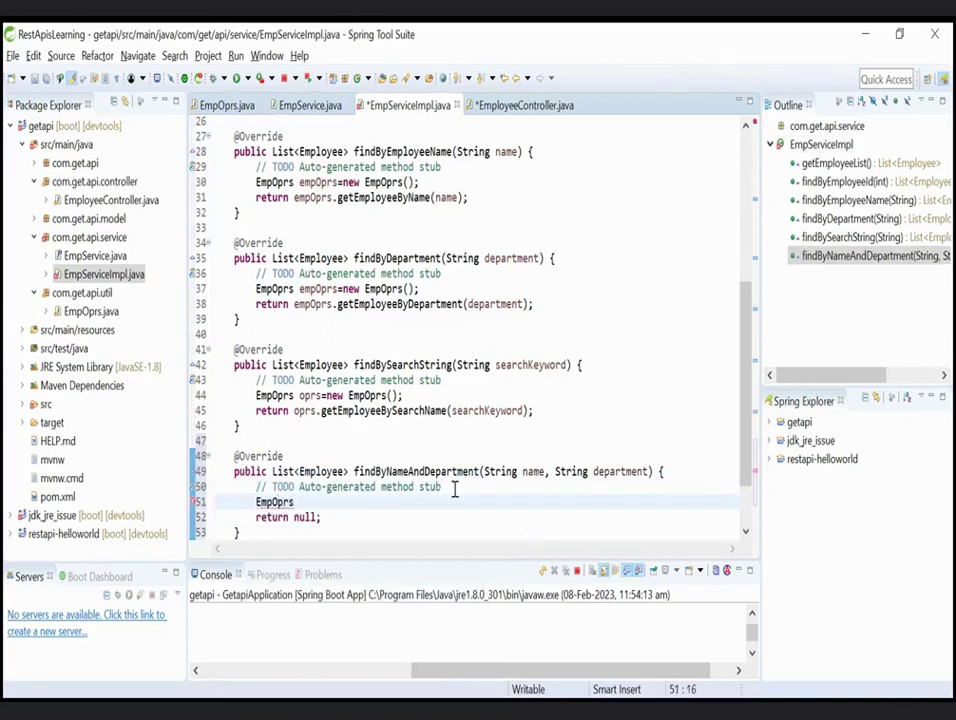
Implement findByNameAndDepartment with EmpOprs oprs=new EmpOprs(); returning oprs.getEmployeeByNameAndDepartment(name, department)
type("opr")
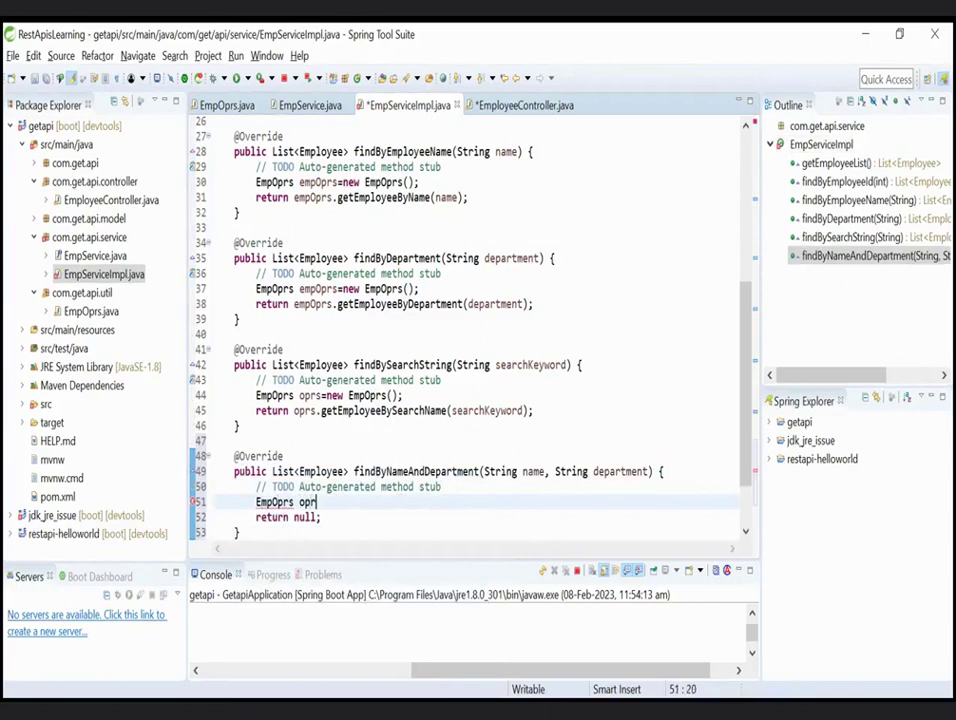
type("s")
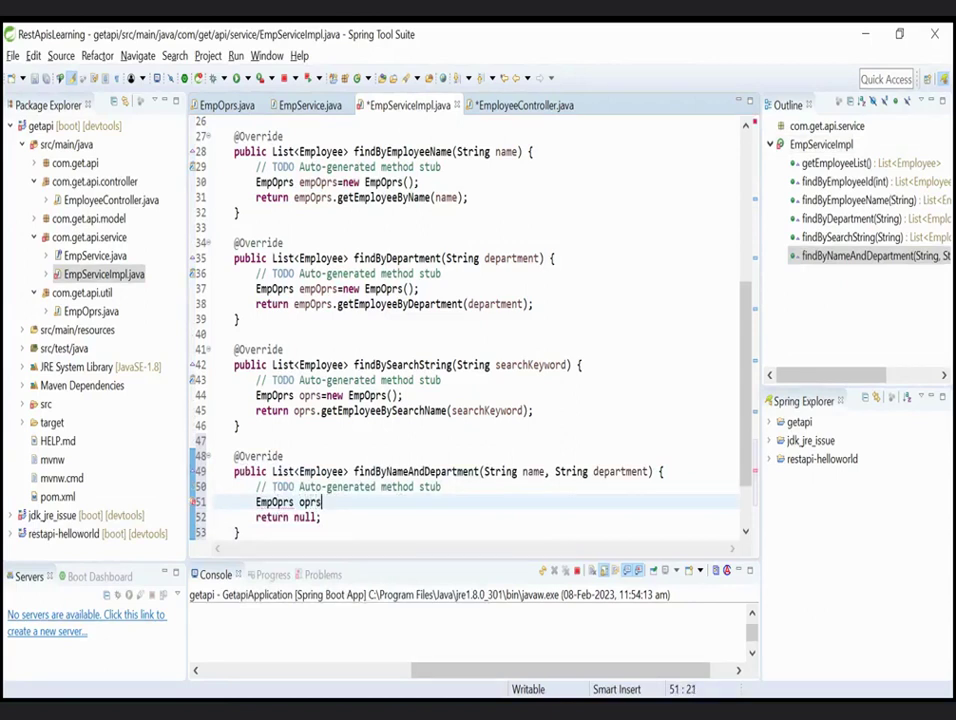
type("=new EmpOprs(")
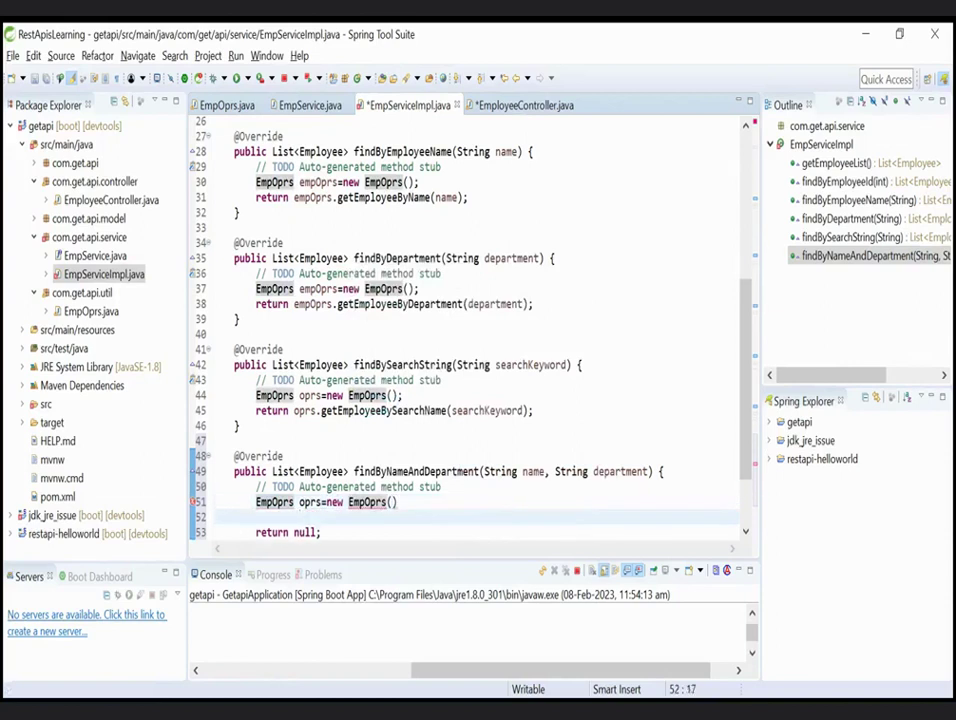
type(";")
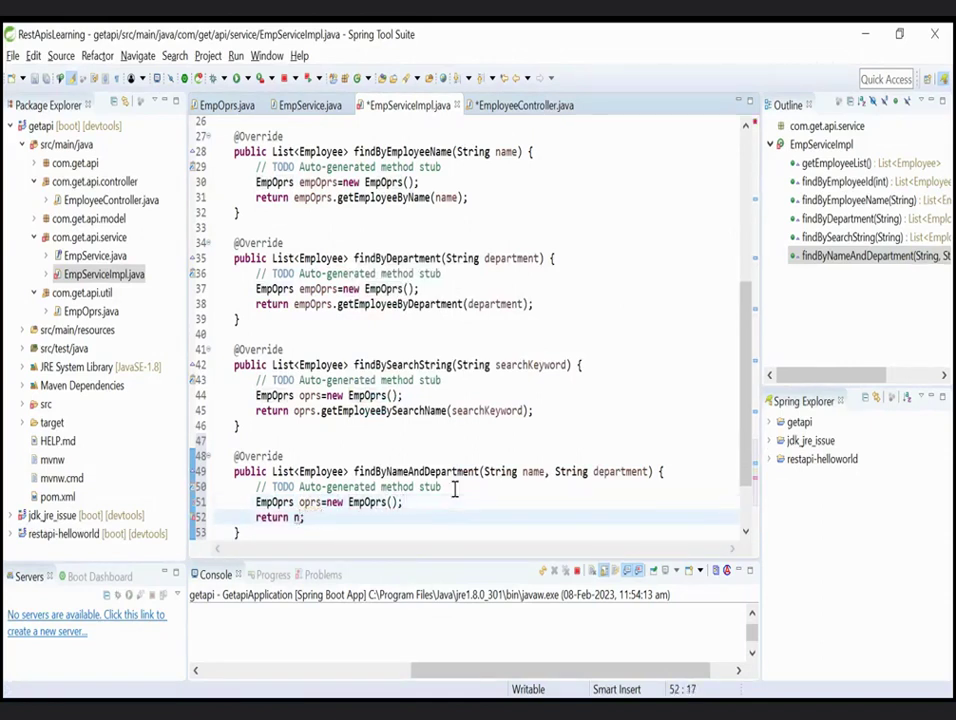
type("oprs.")
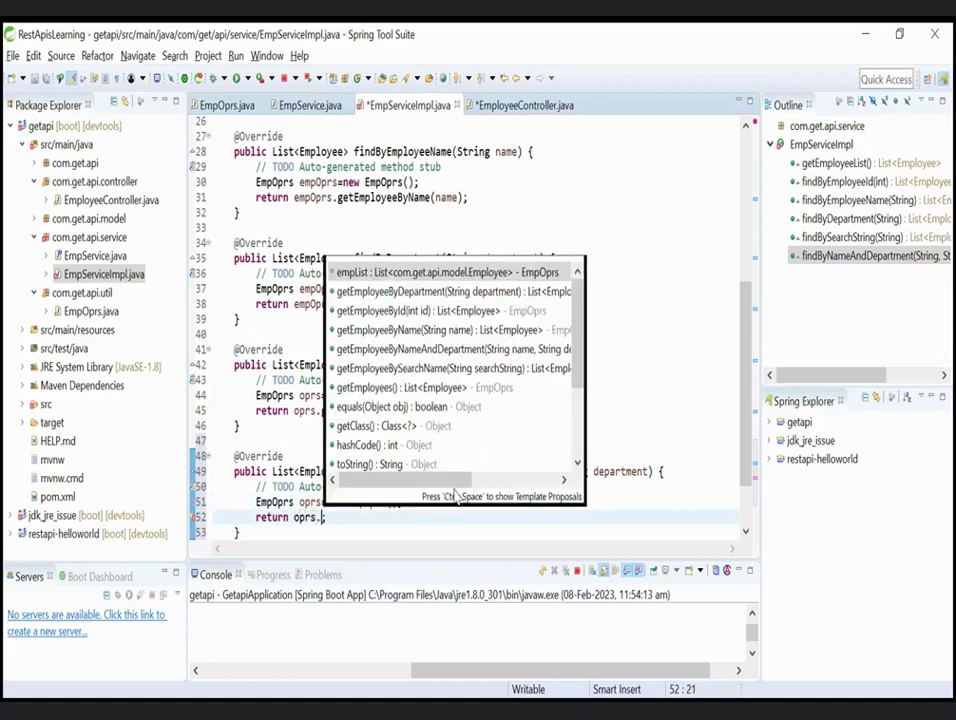
type("get")
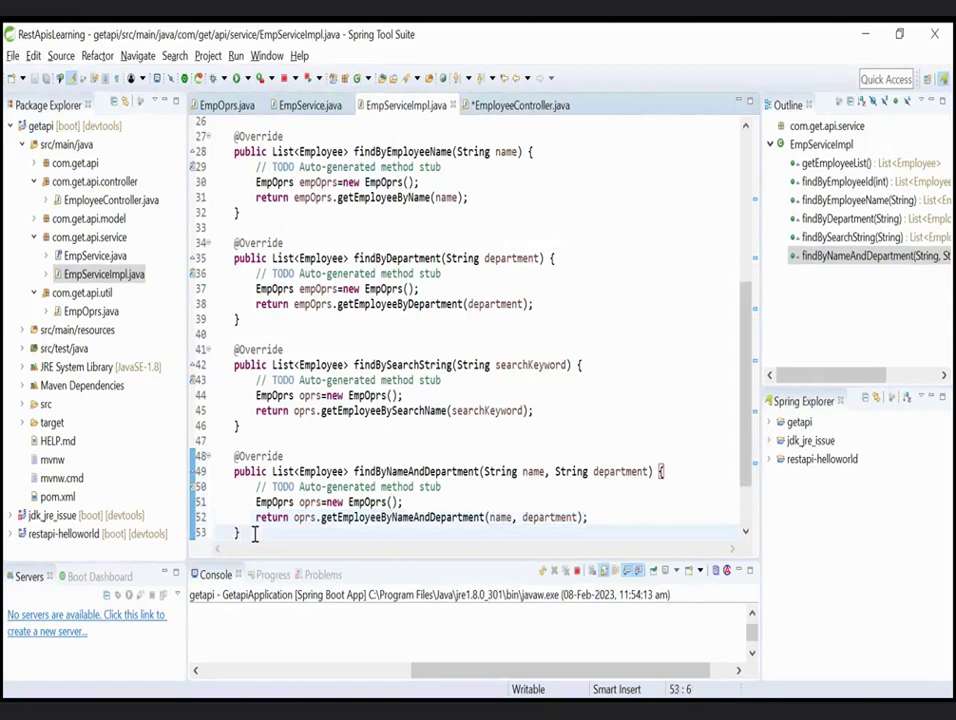
left_click_drag(254, 534, 234, 456)
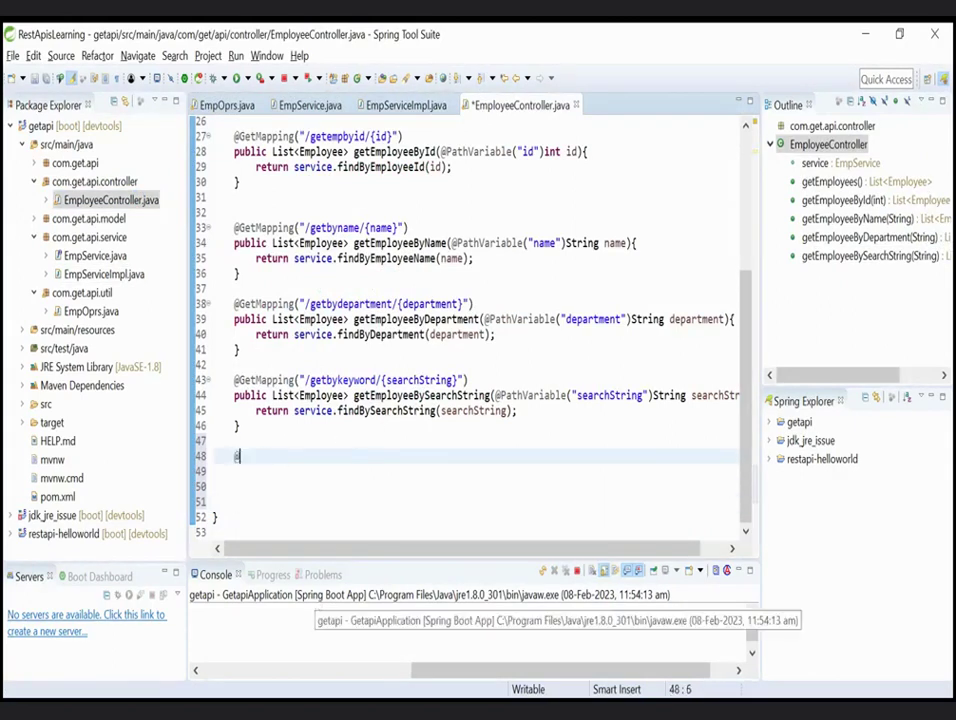
type("GetMapping(")
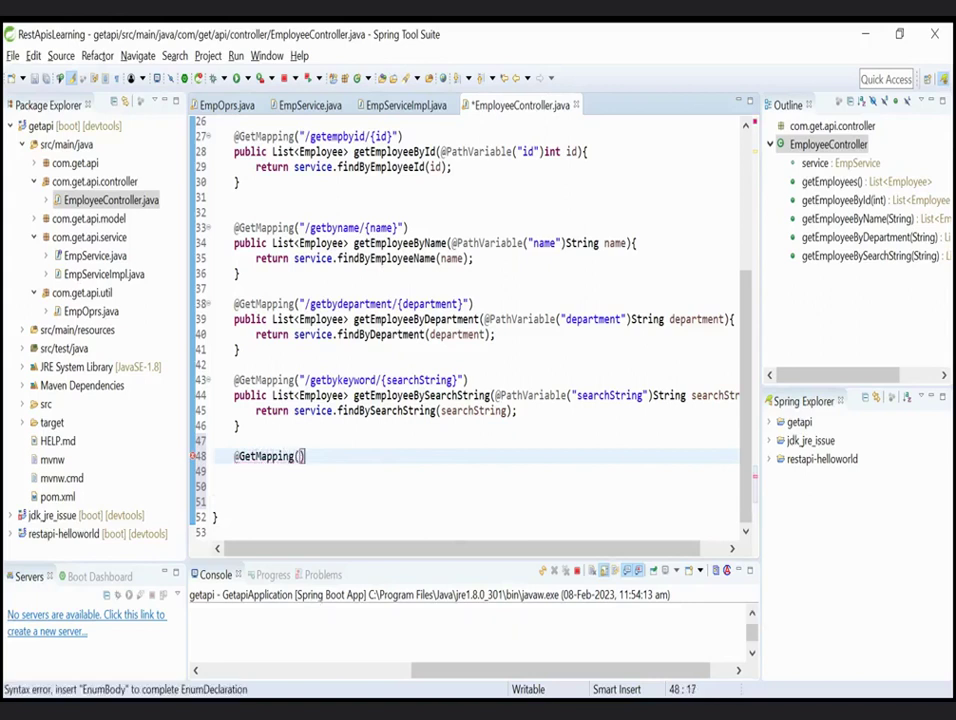
type("\"/get\"")
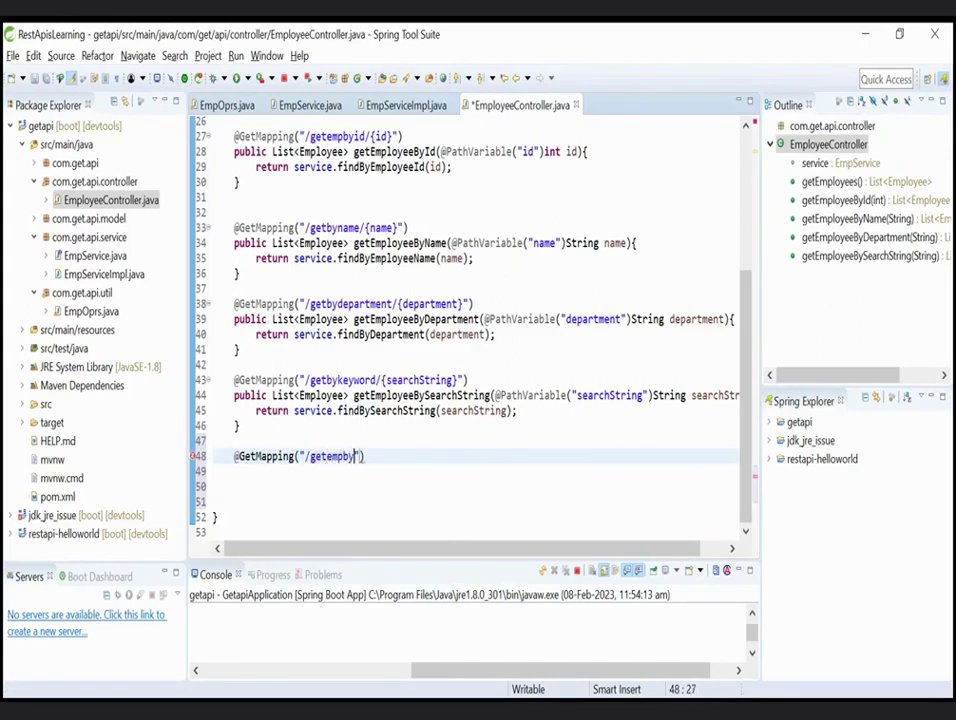
type("n")
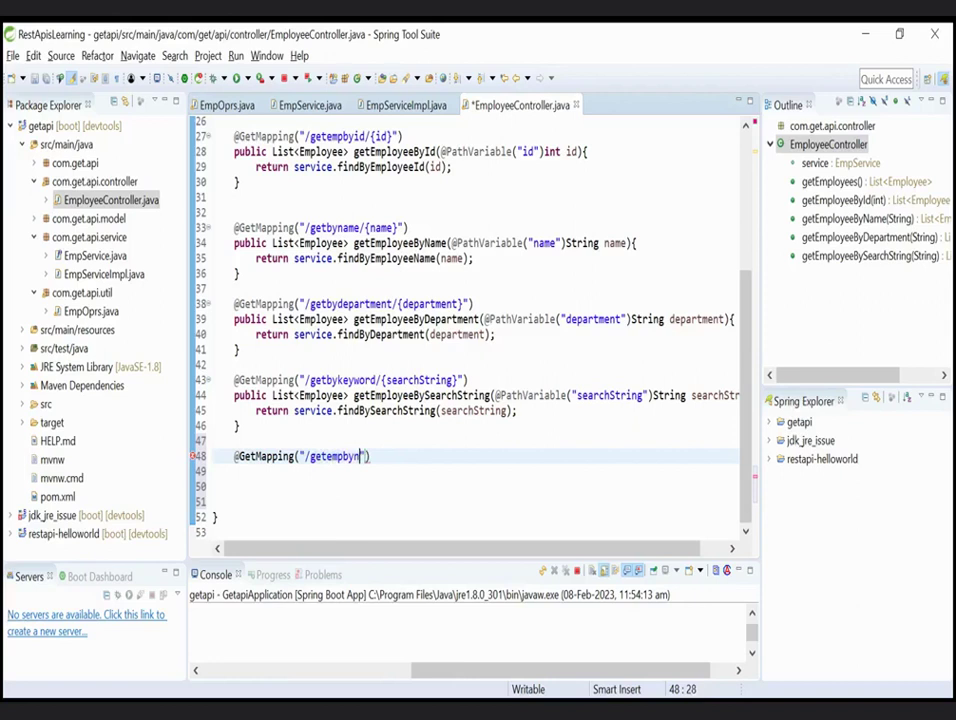
type("ame")
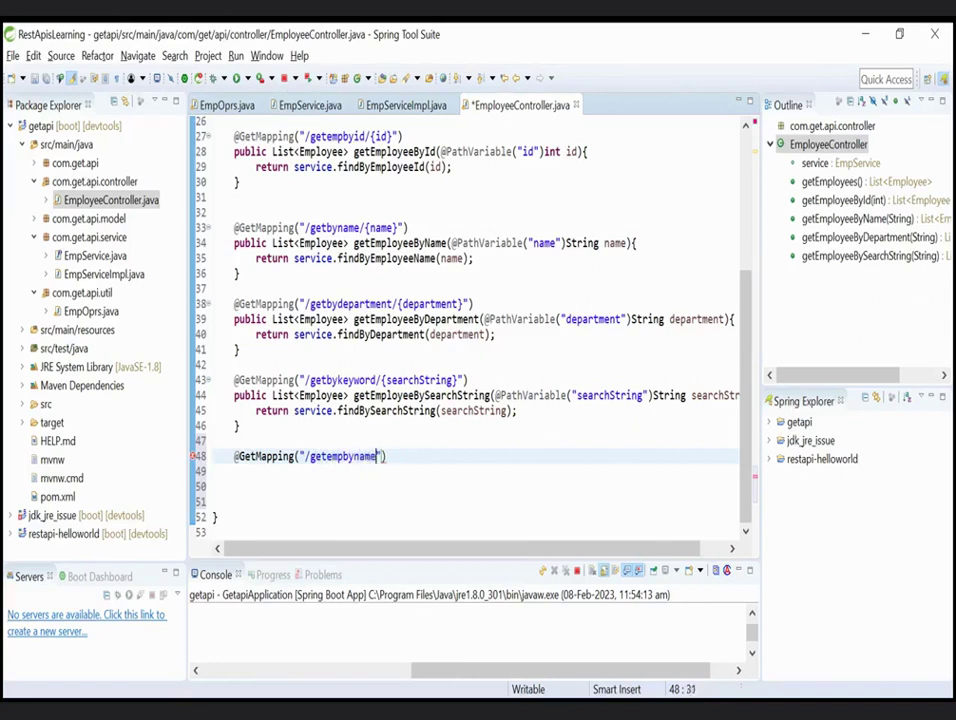
type("_and_department")
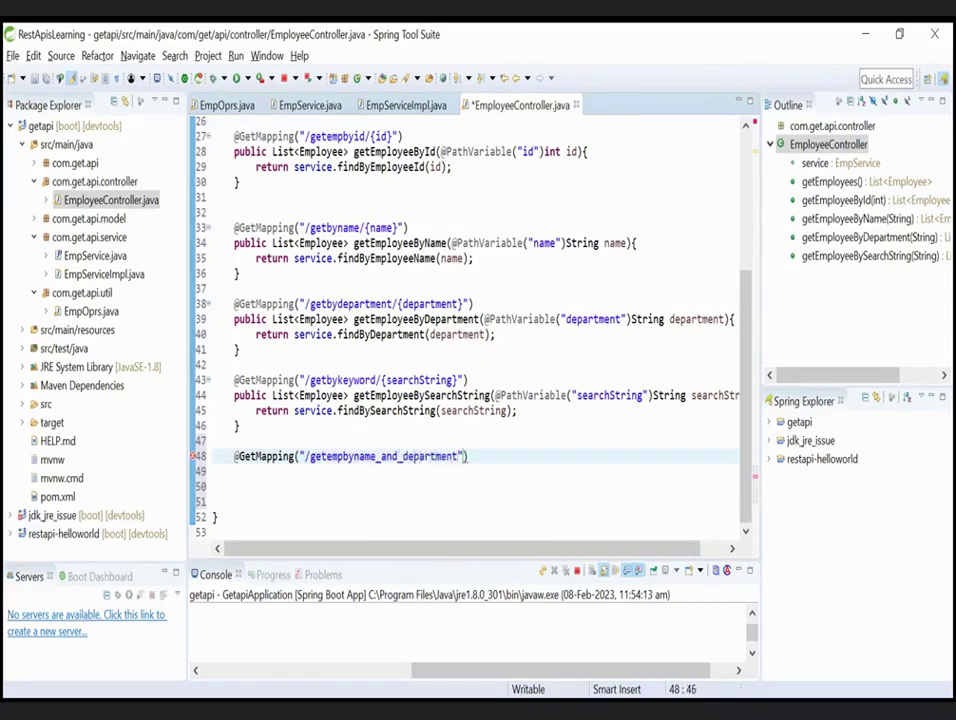
type("/{")
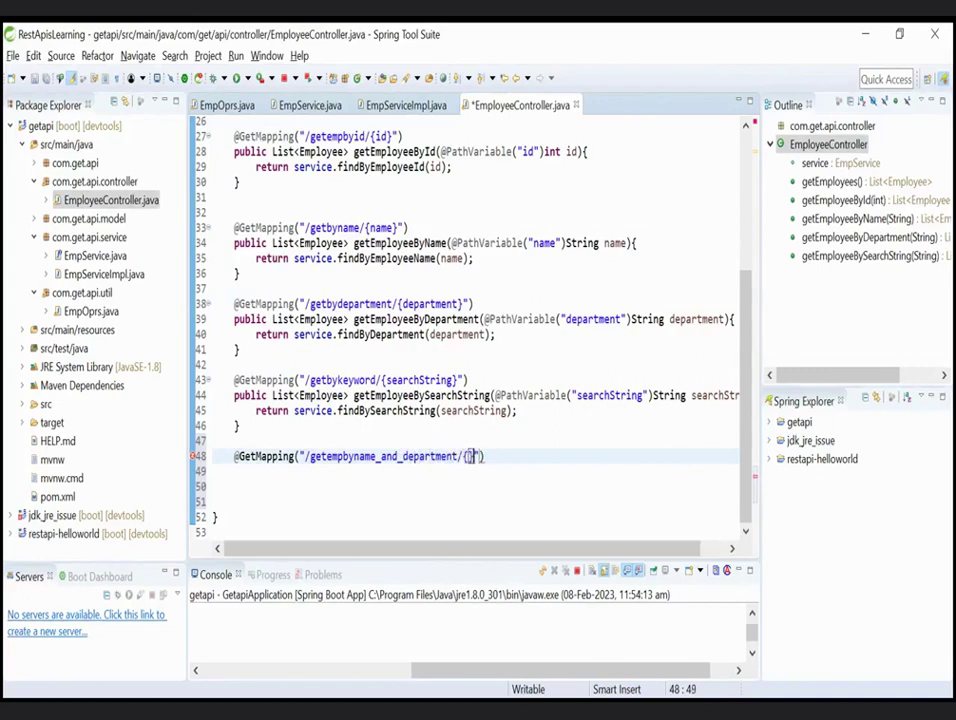
type("name")
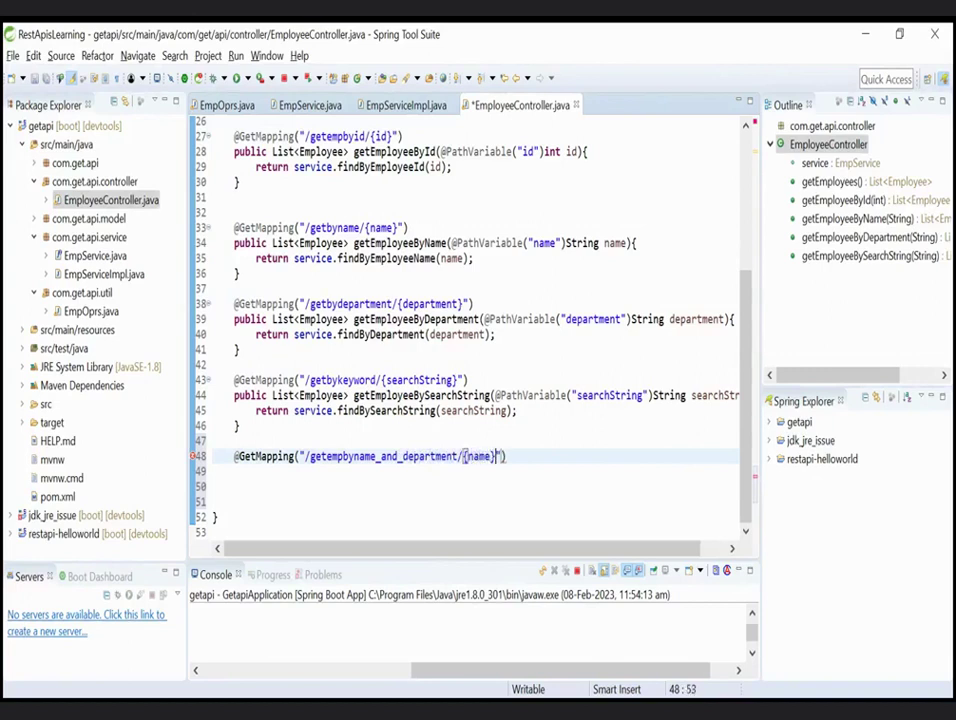
type("/{")
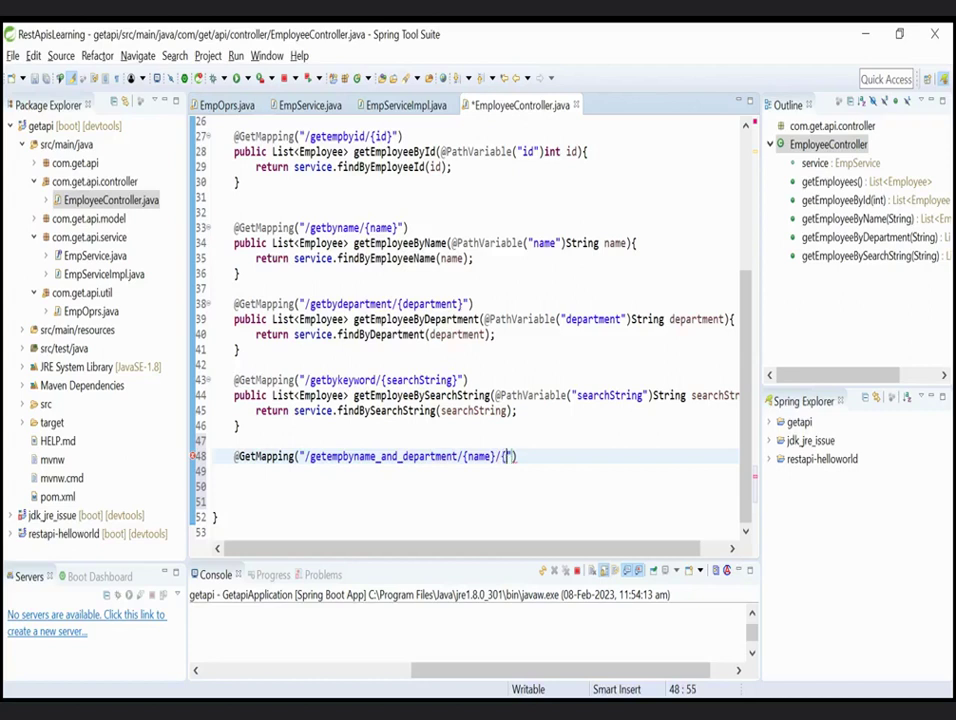
type("department")
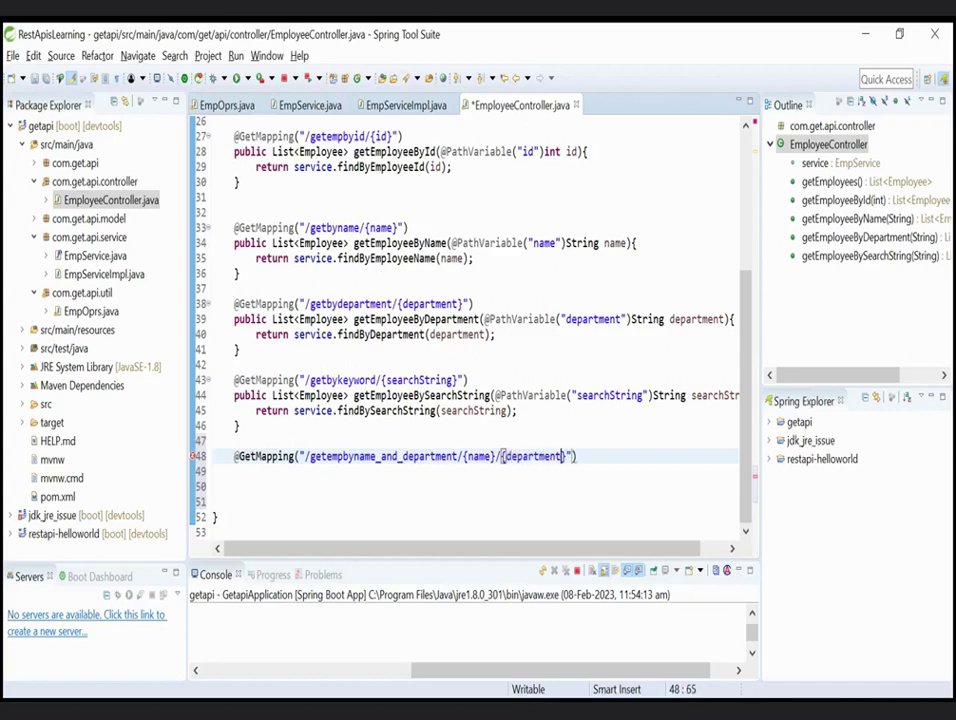
key("Return")
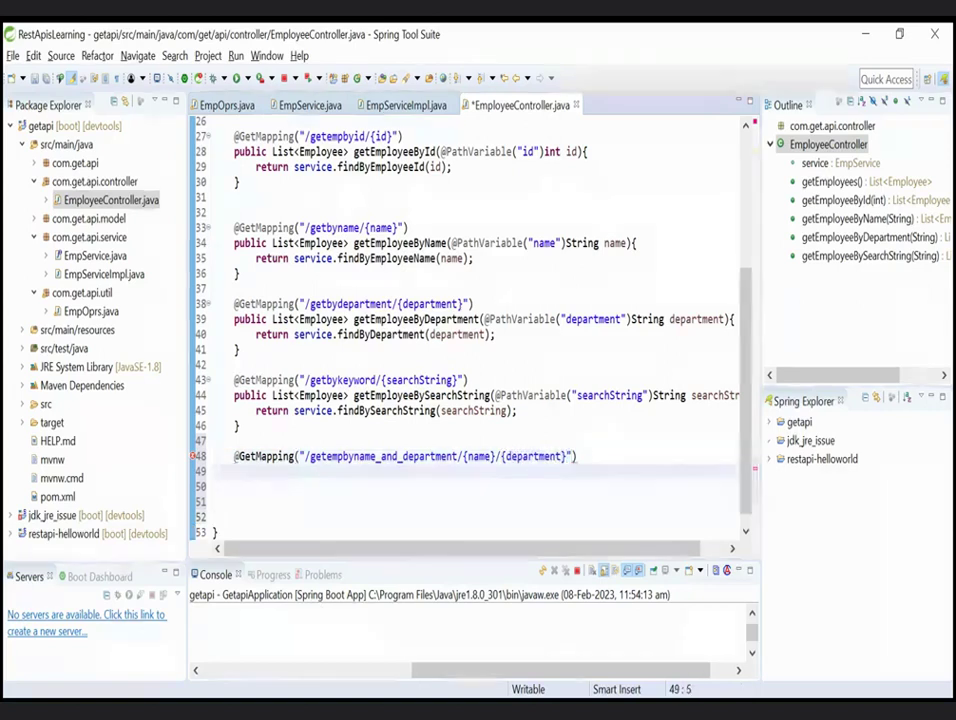
type("public")
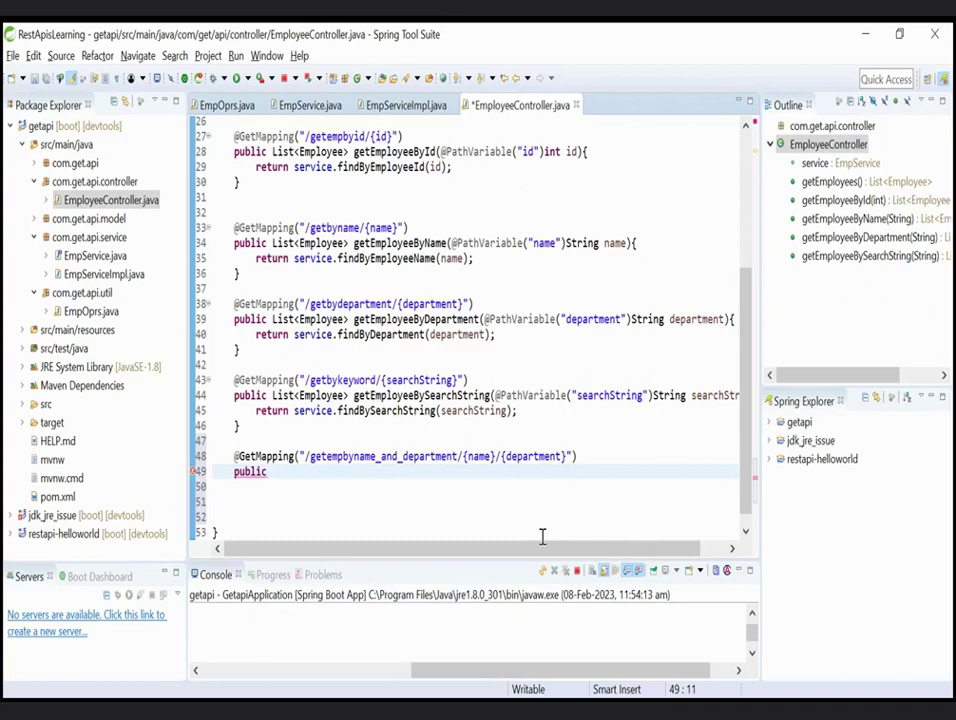
type("List")
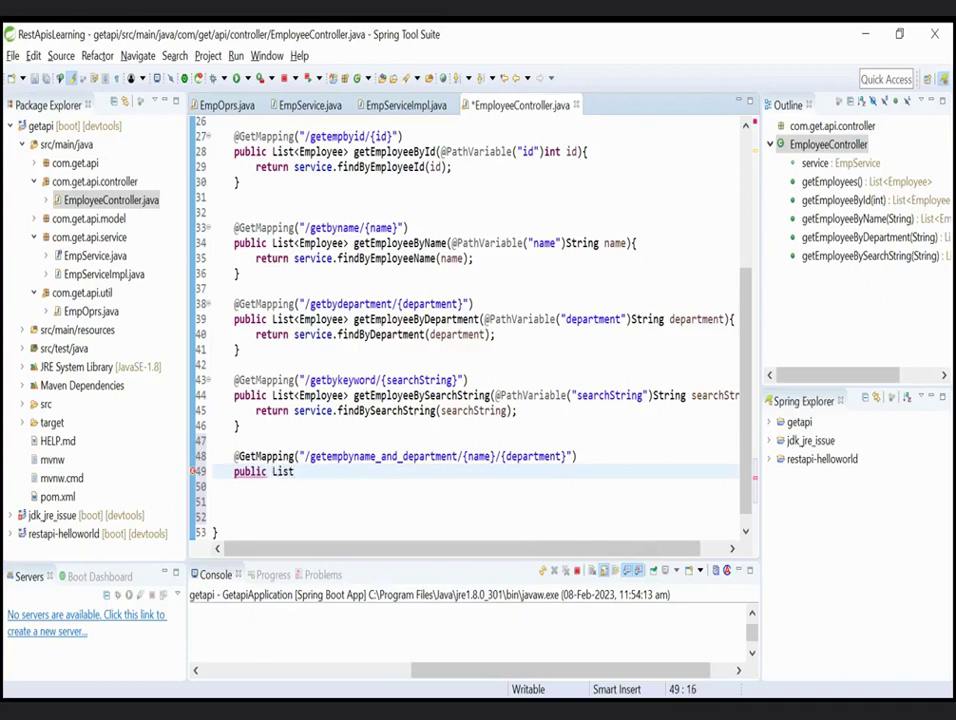
type("<empl")
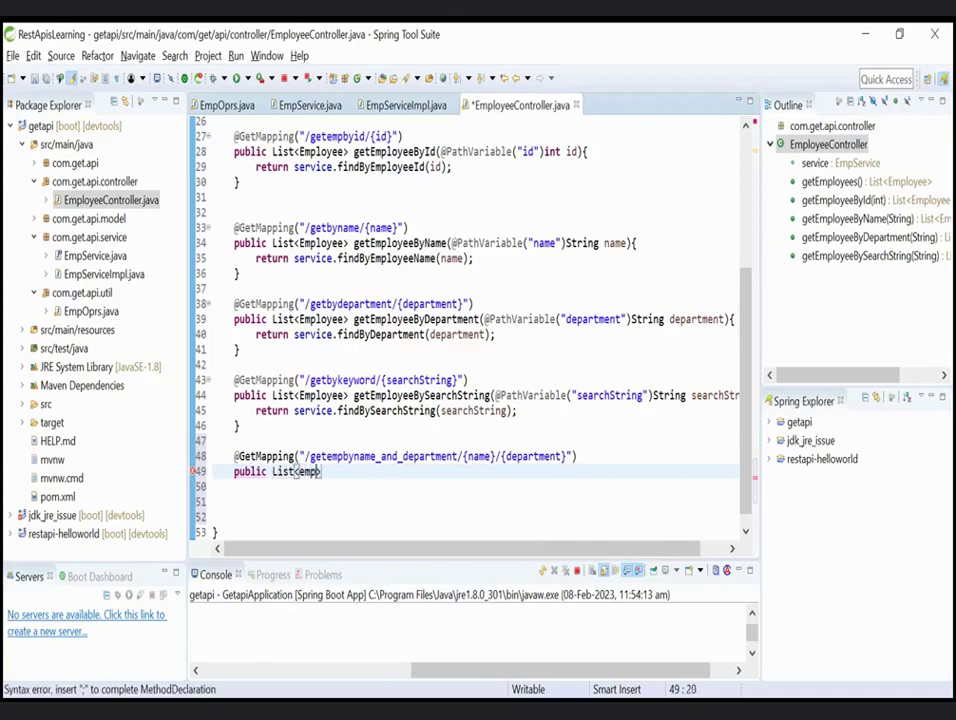
type("Employee> getEmplo")
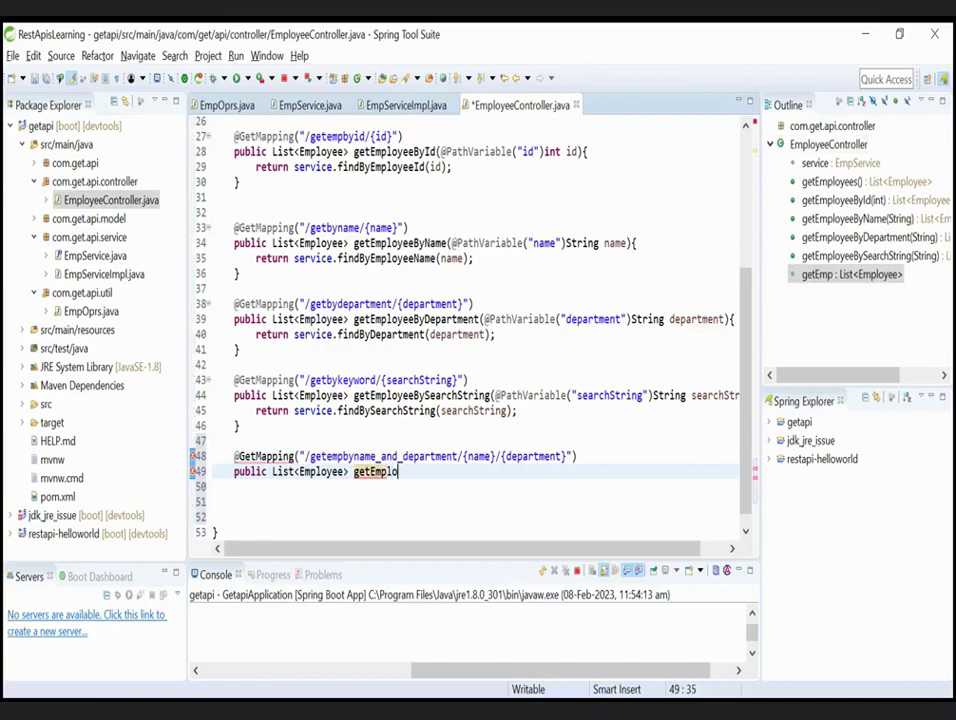
type("yeeBy")
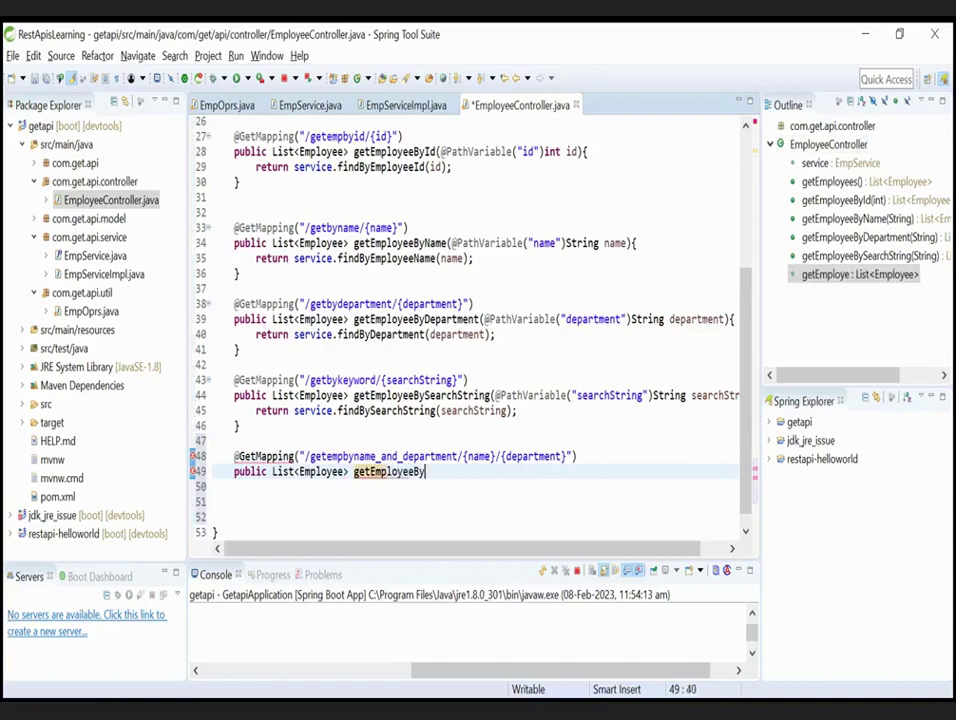
type("NameAnd")
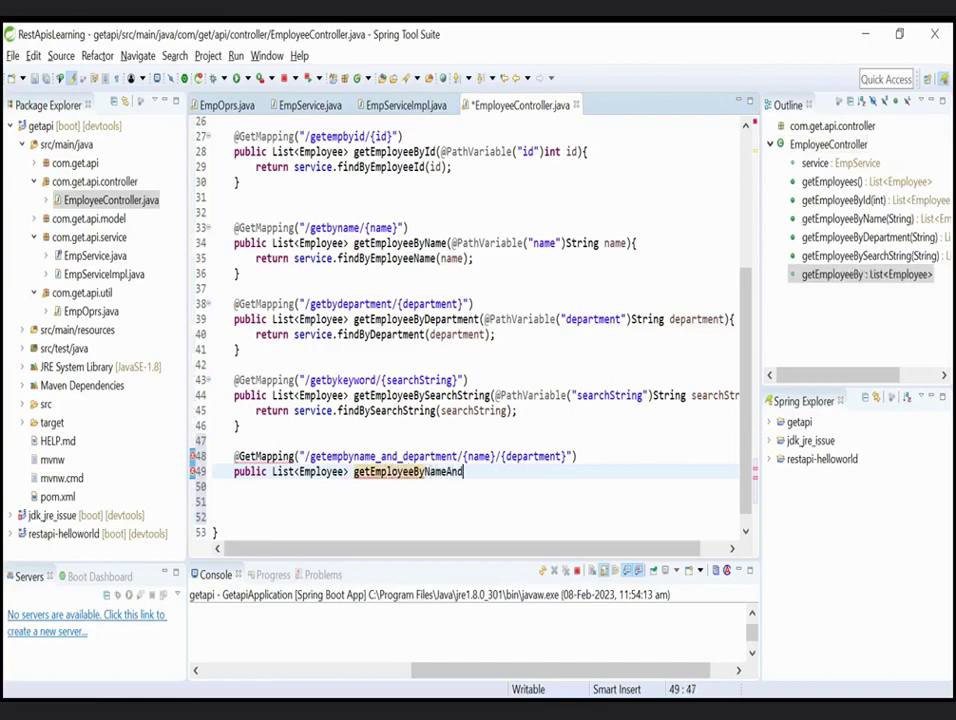
type("Dept")
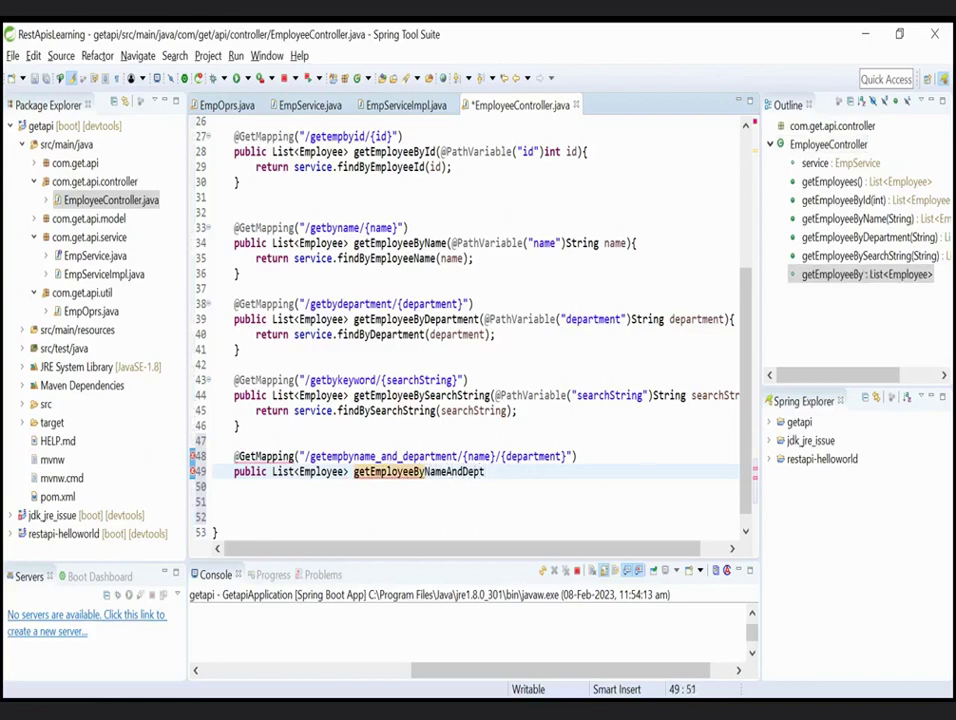
type("(@Pa")
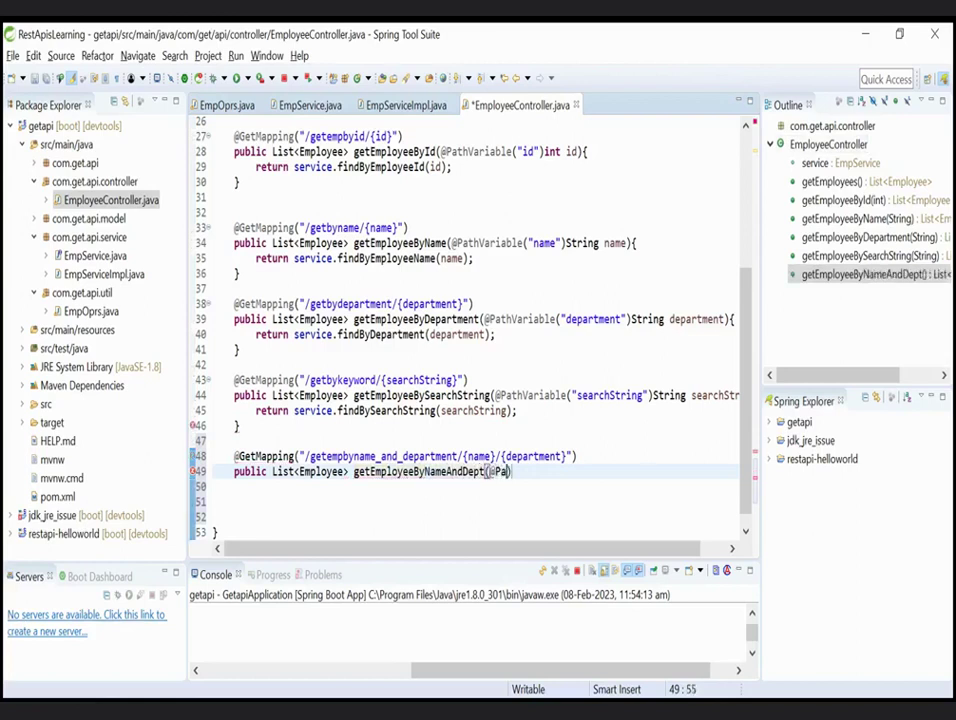
type("thVariable(\"")
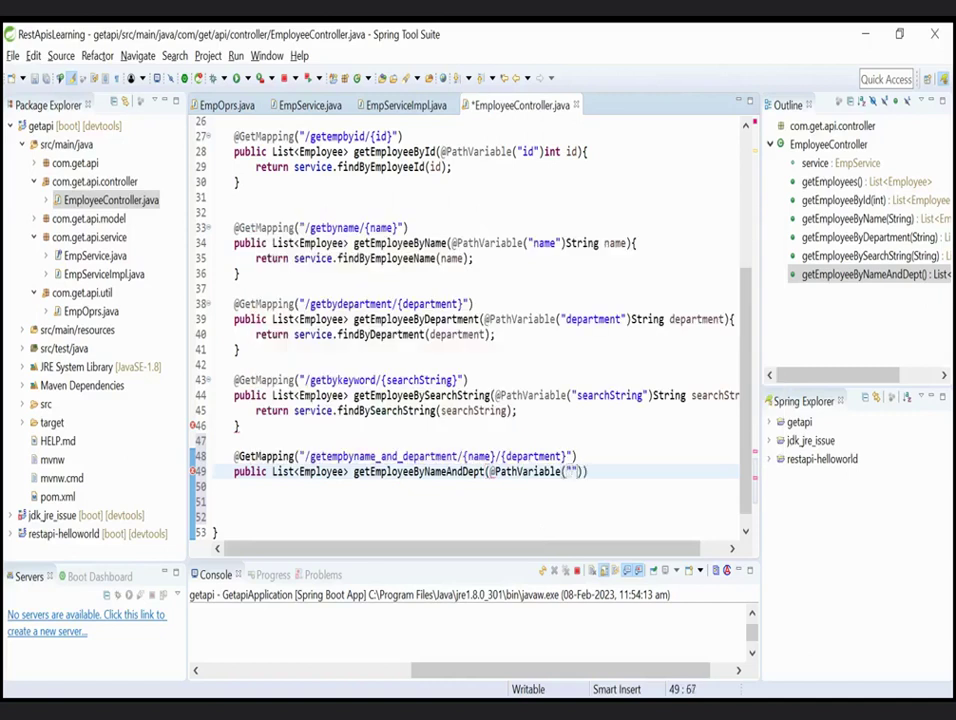
type("name")
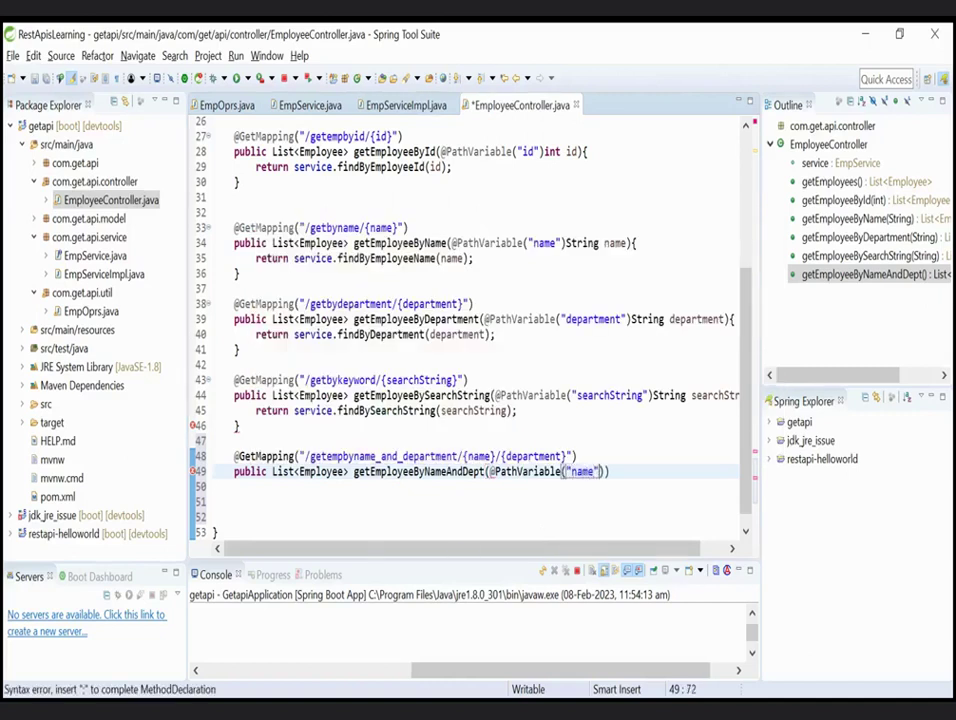
type("String")
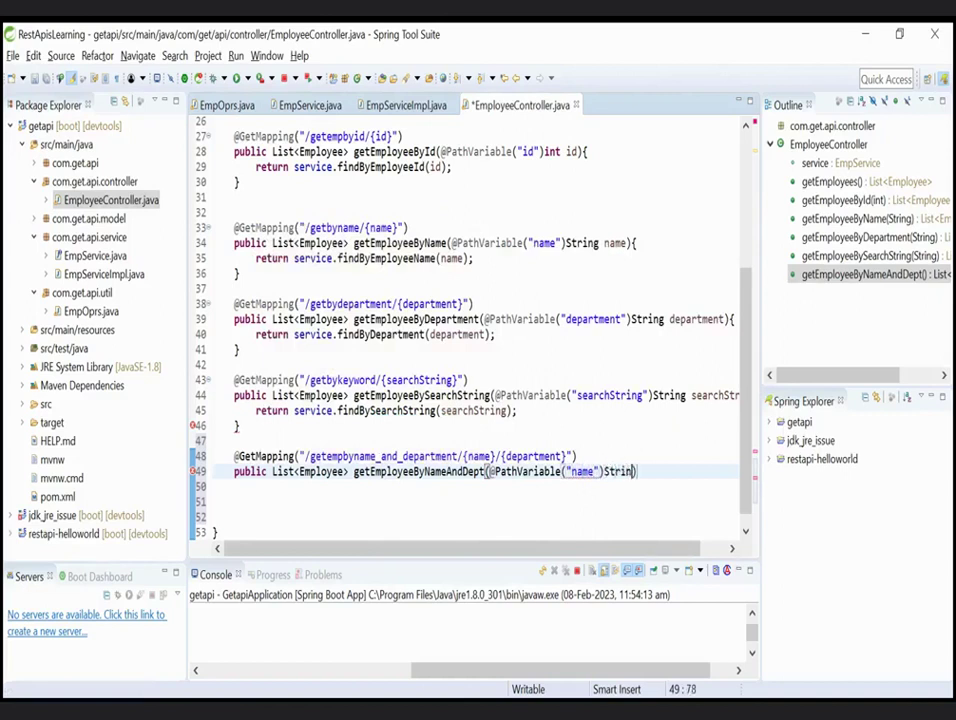
type("name,Strin")
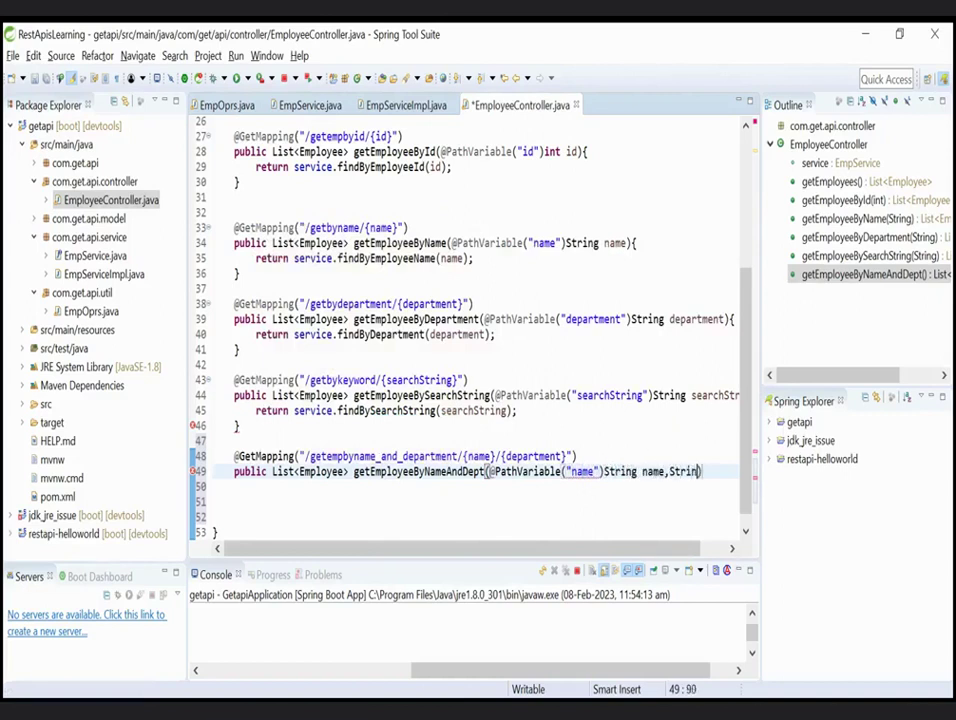
key("BackSpace")
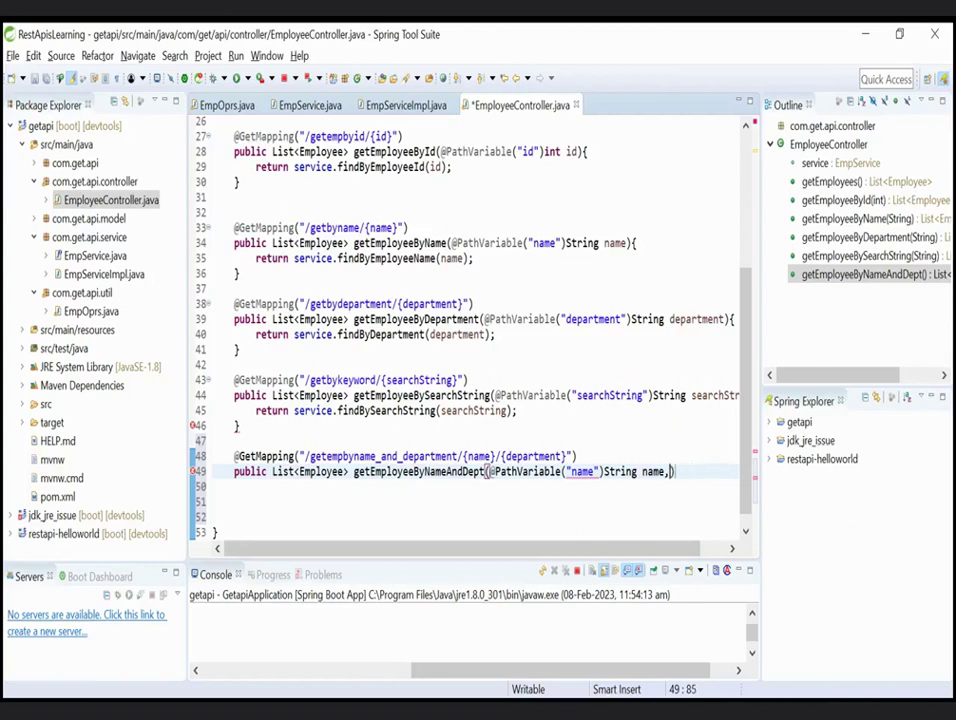
type("@Path")
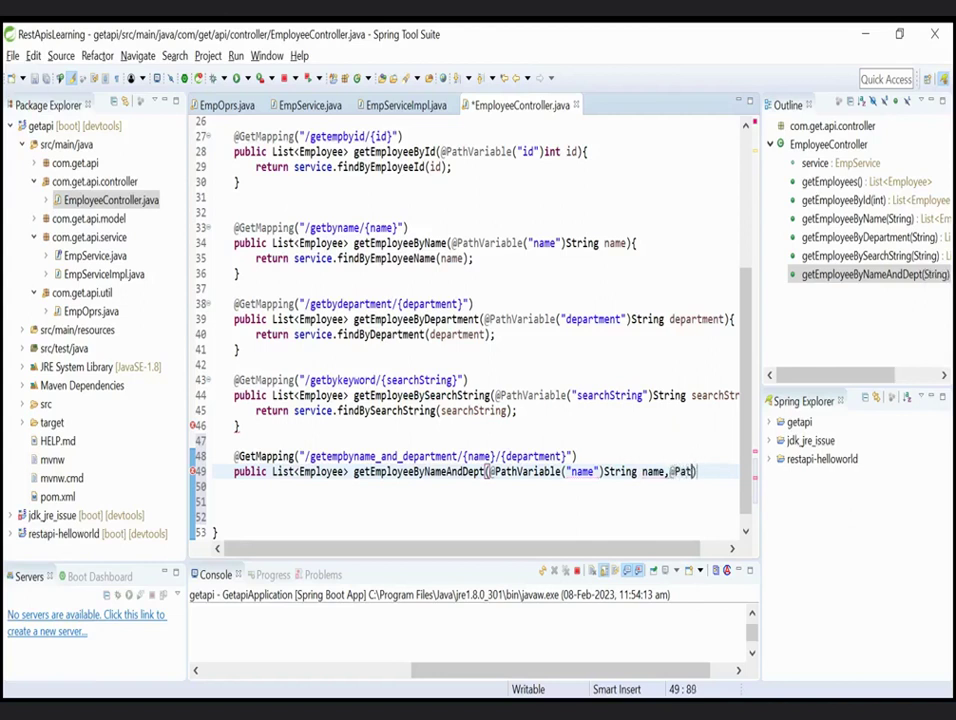
type("@PathVariable")
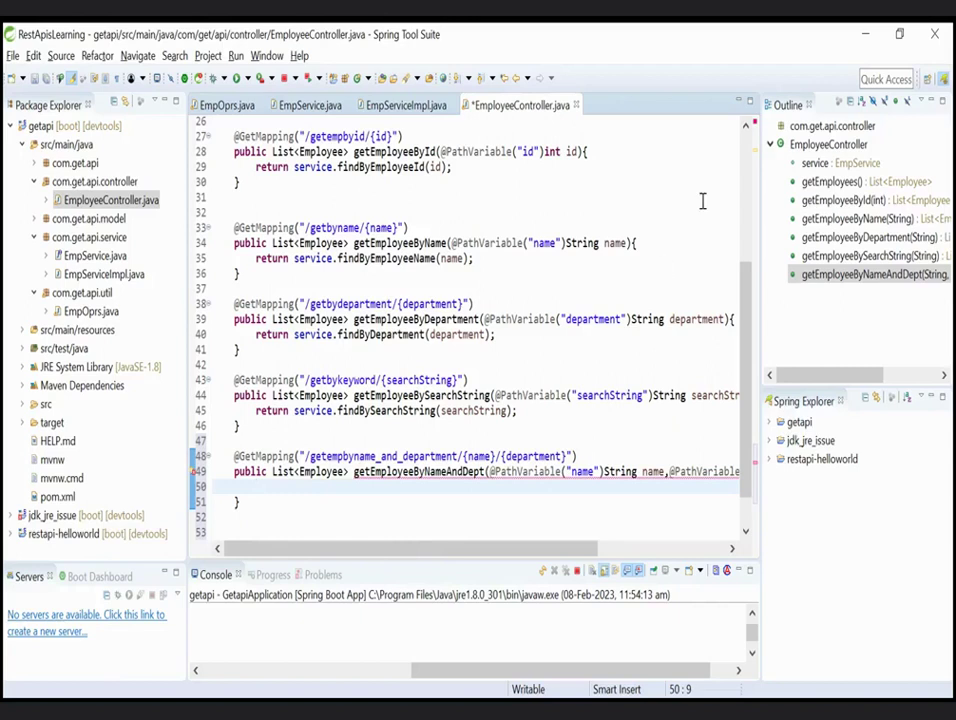
mouse_move(748, 104)
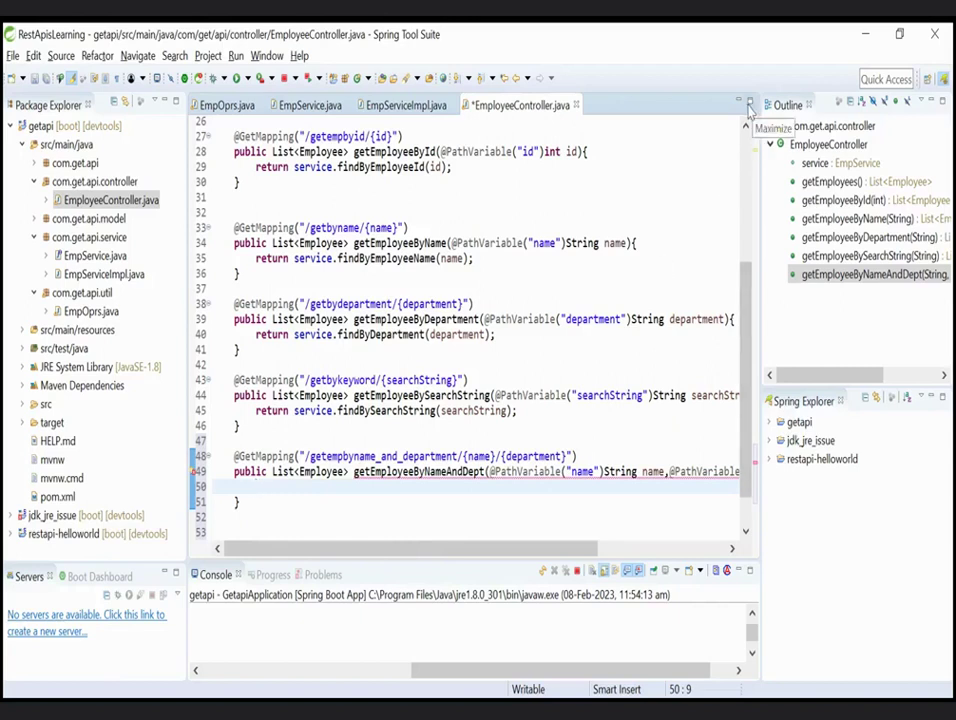
Return service.findByNameAndDepartment(name, department) from the endpoint method body
left_click(748, 104)
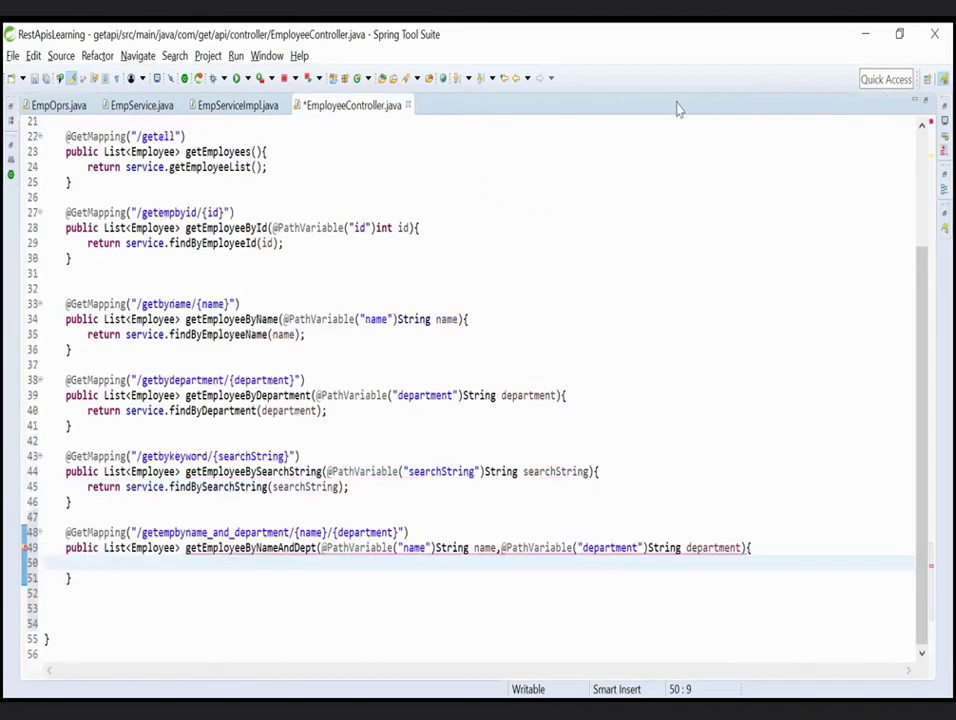
mouse_move(560, 472)
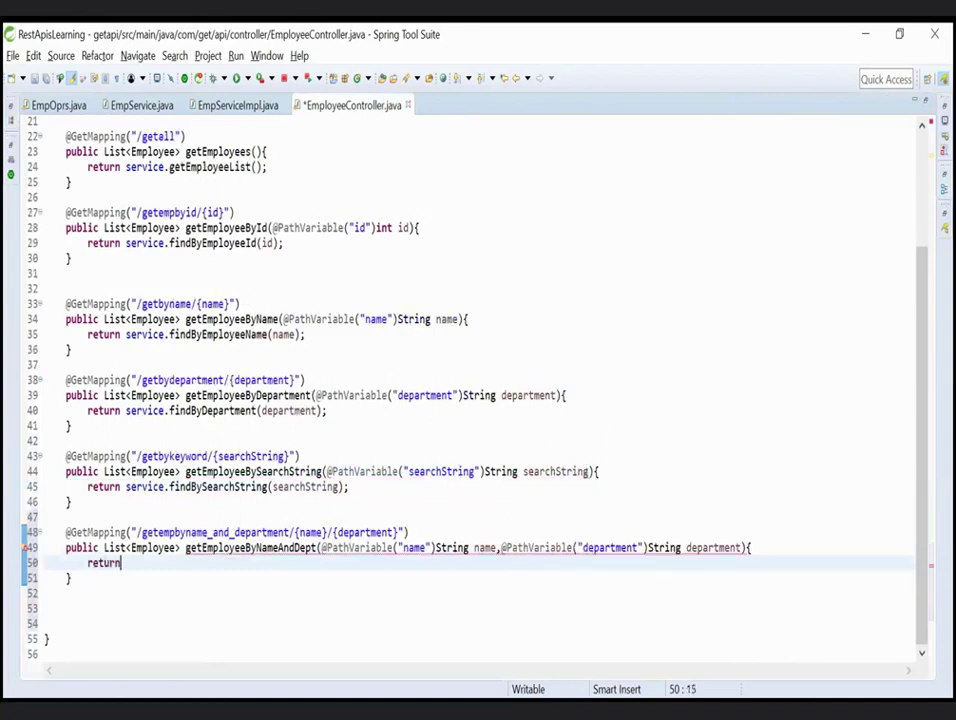
type("service.")
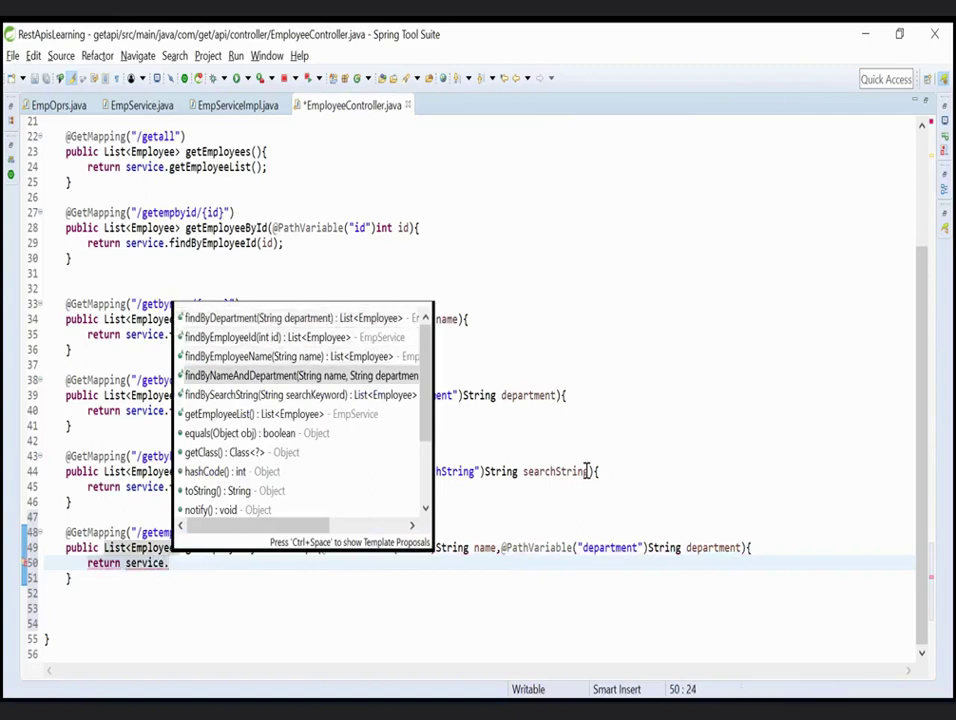
left_click(302, 376)
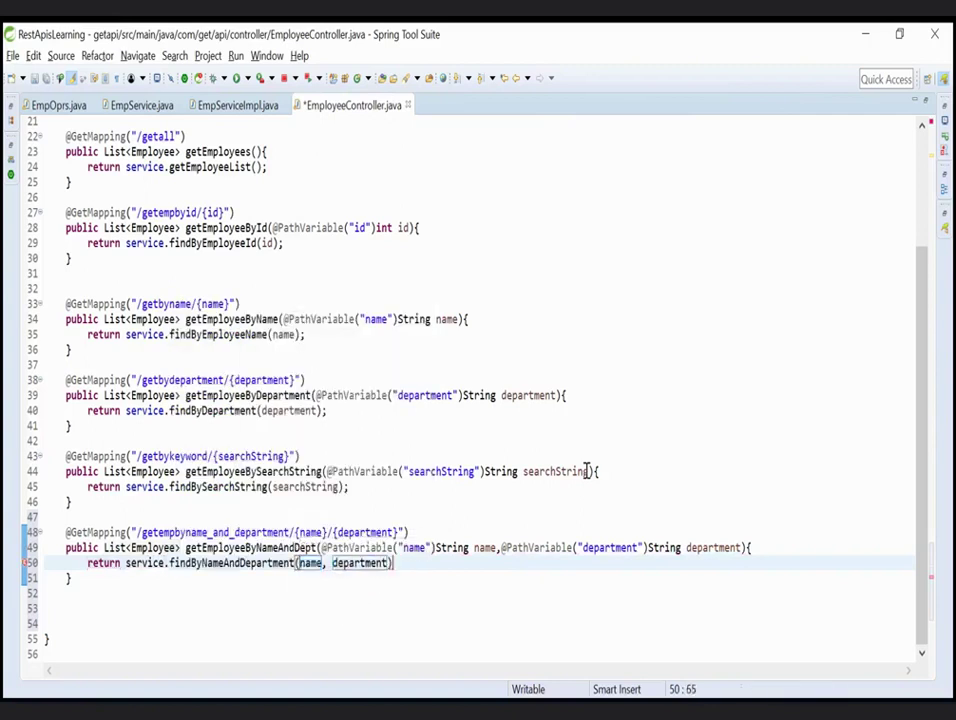
type(";")
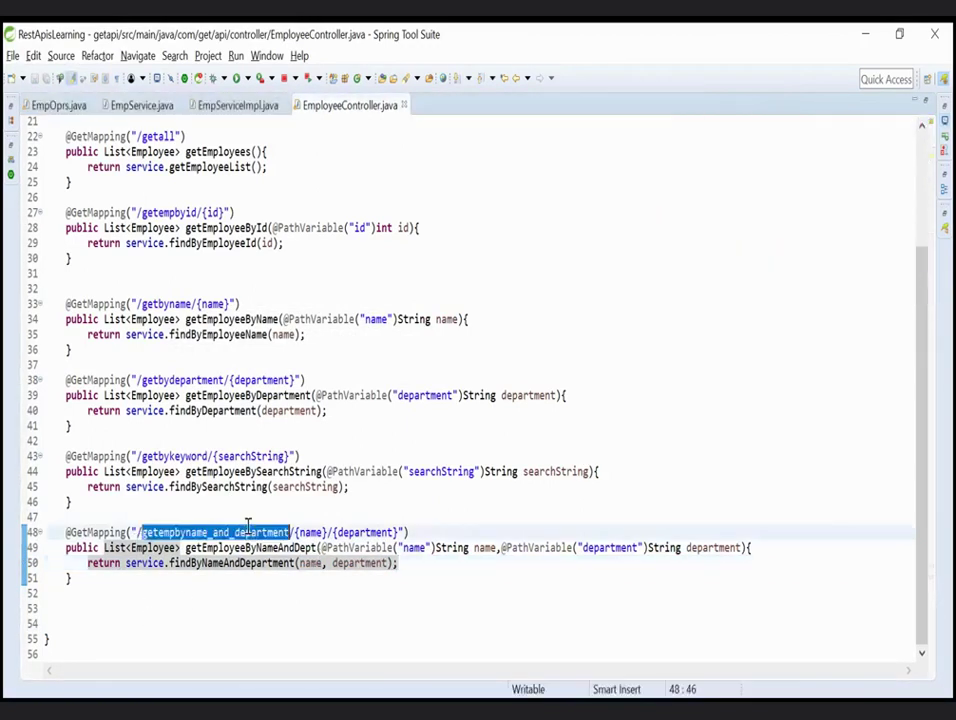
double_click(308, 532)
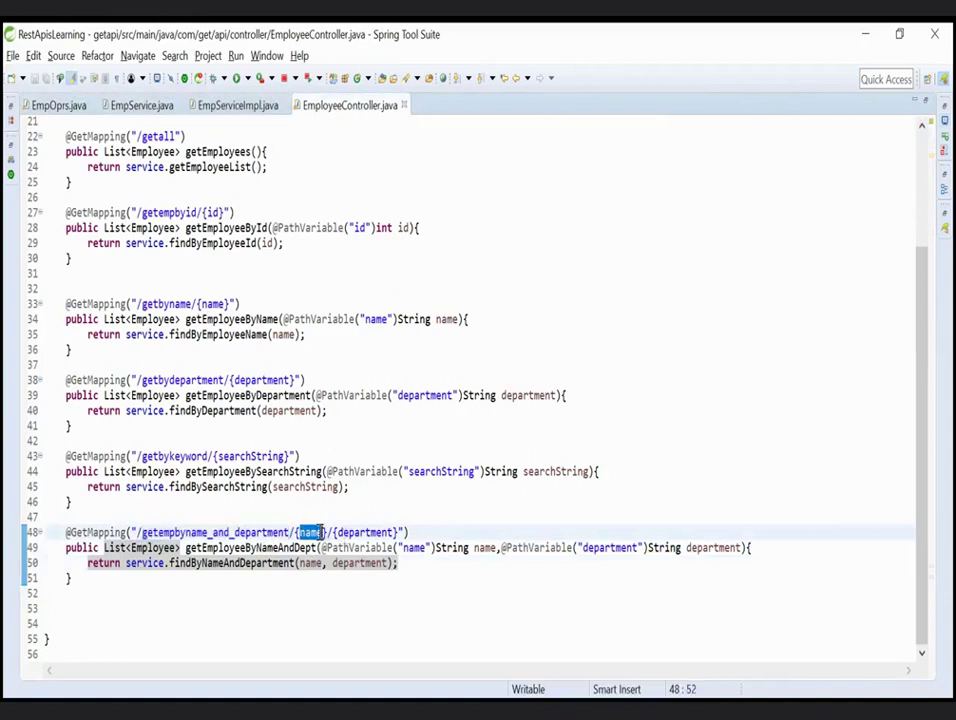
double_click(368, 532)
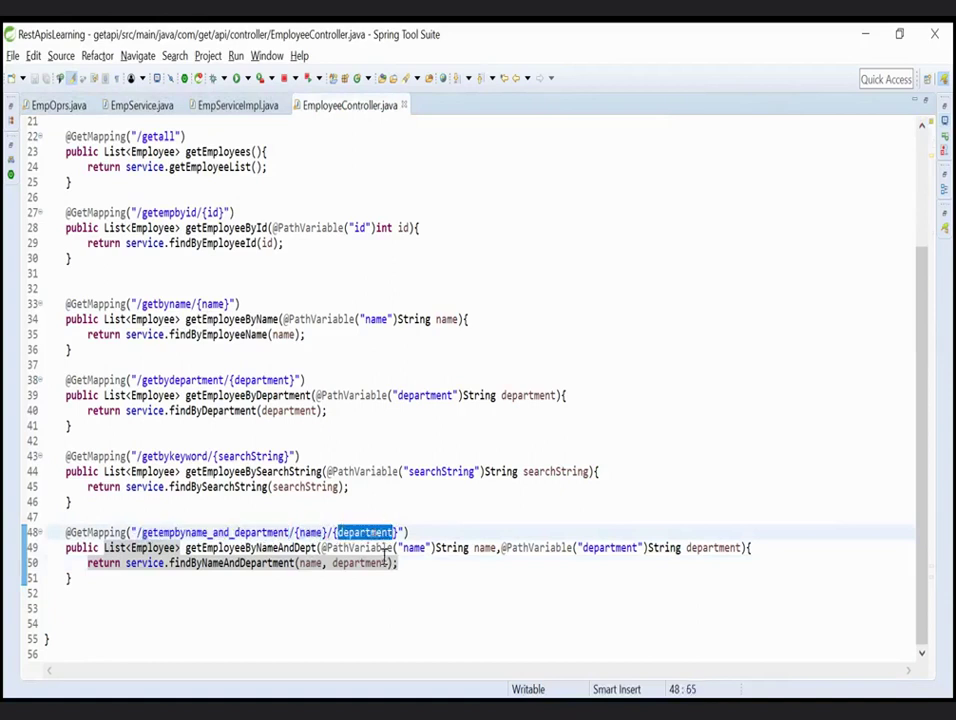
double_click(412, 548)
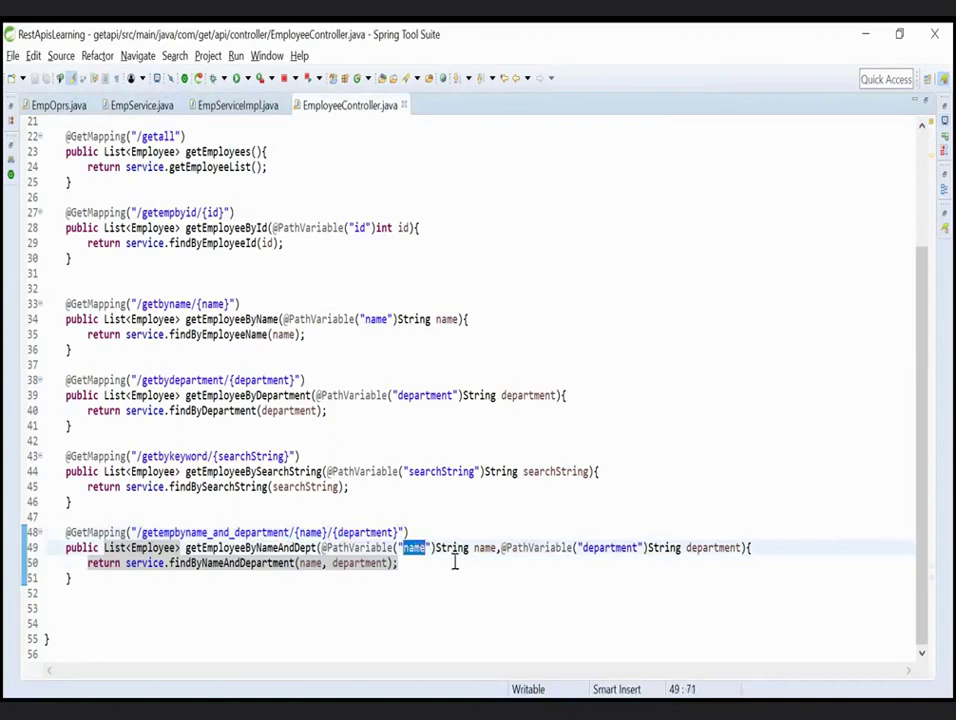
double_click(608, 548)
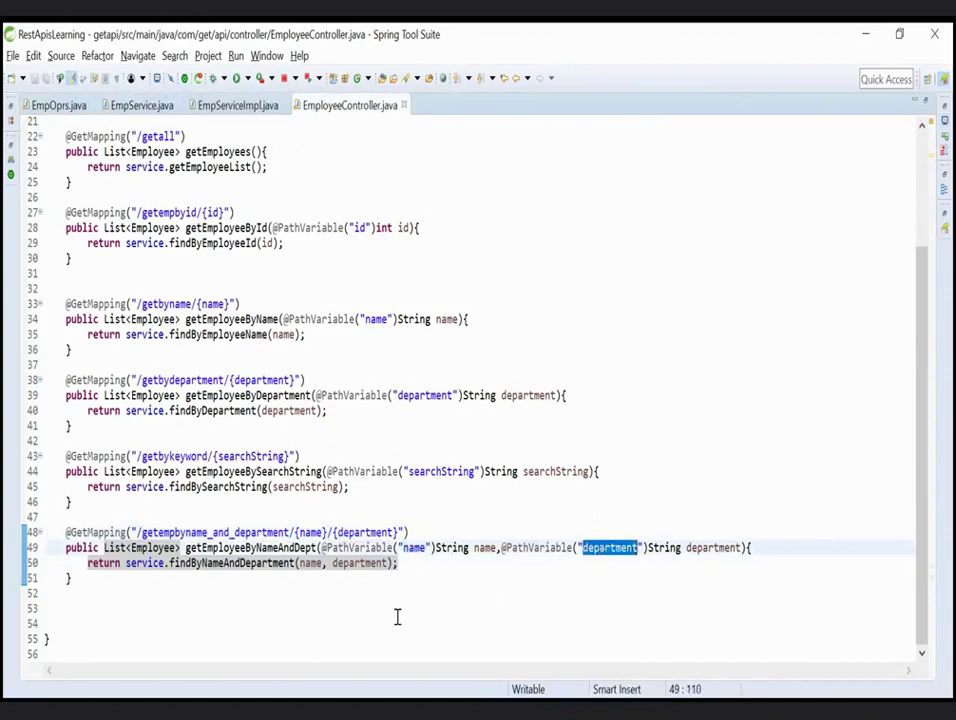
mouse_move(268, 516)
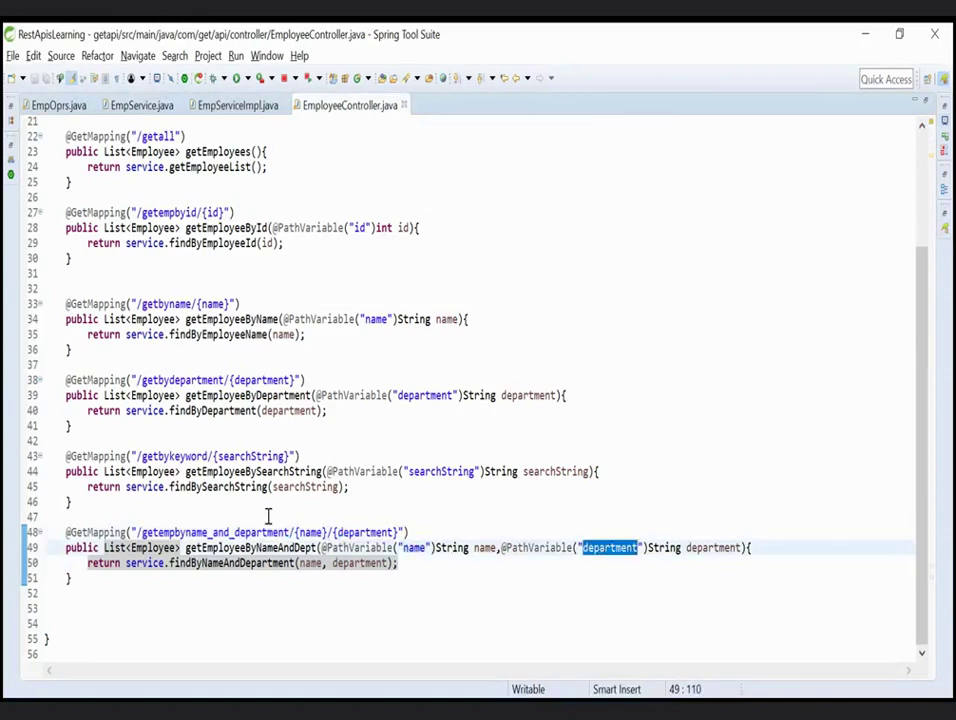
mouse_move(484, 210)
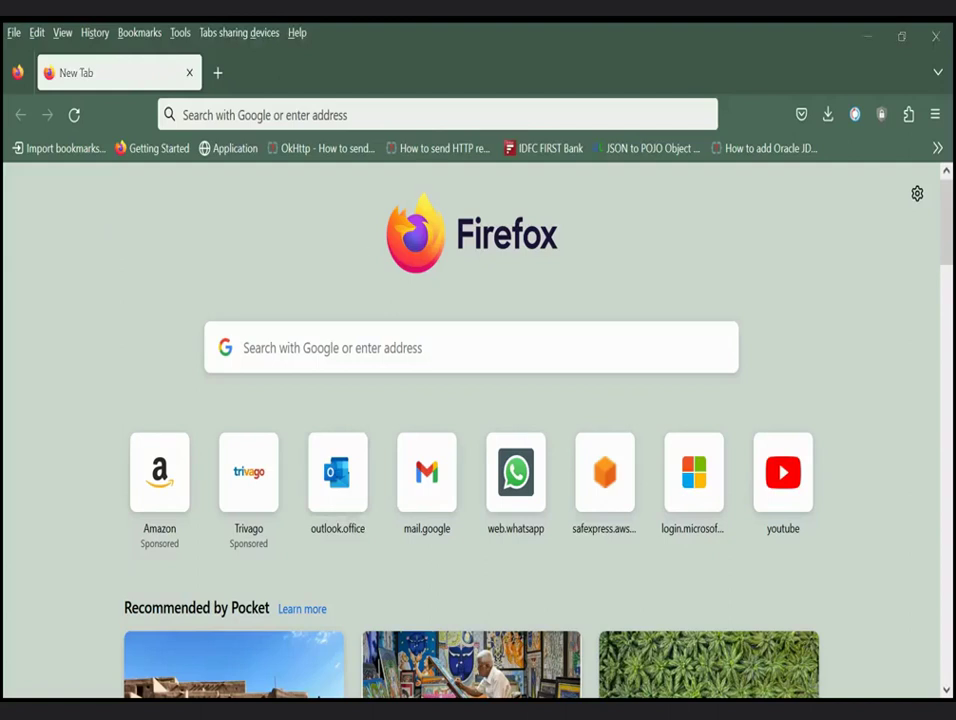
left_click(436, 114)
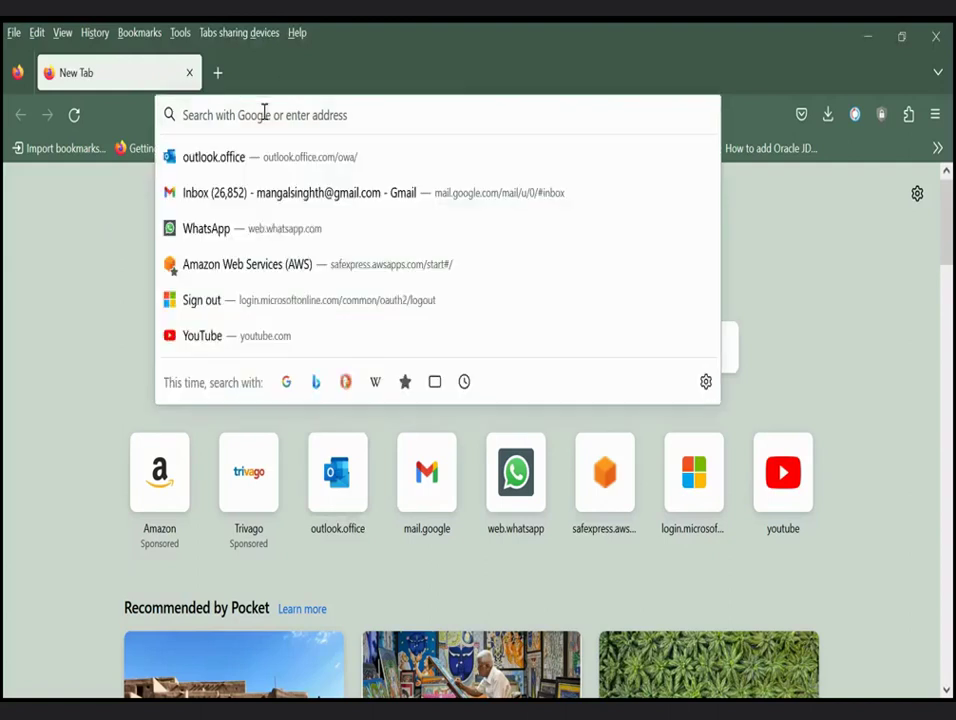
type("http://localhost:8989/")
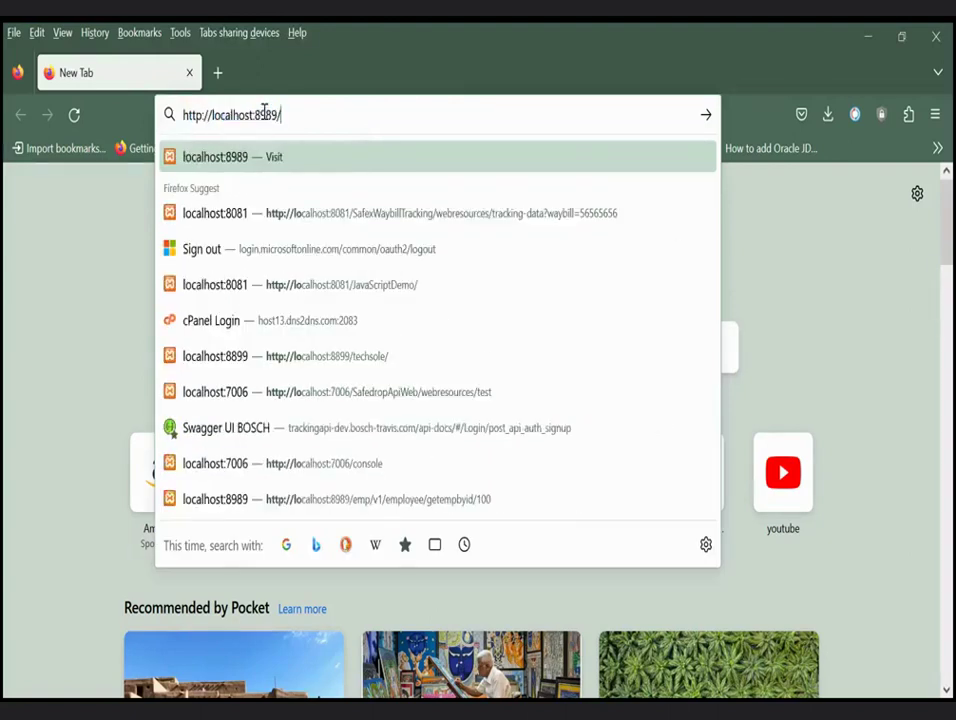
type("emp/v1/")
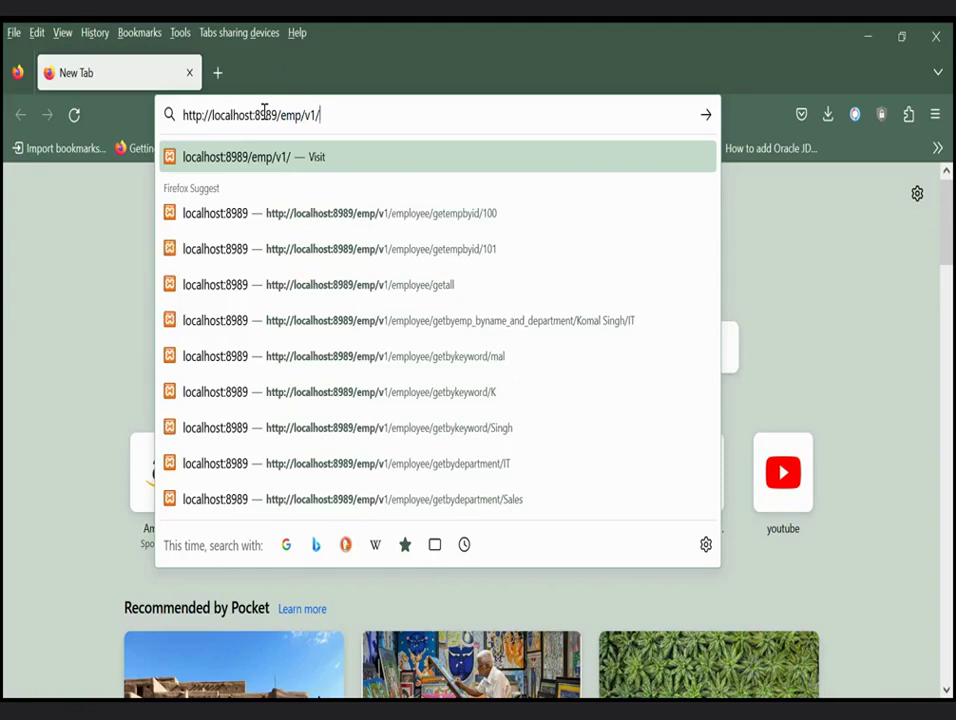
type("employee/getempbyname_and_department")
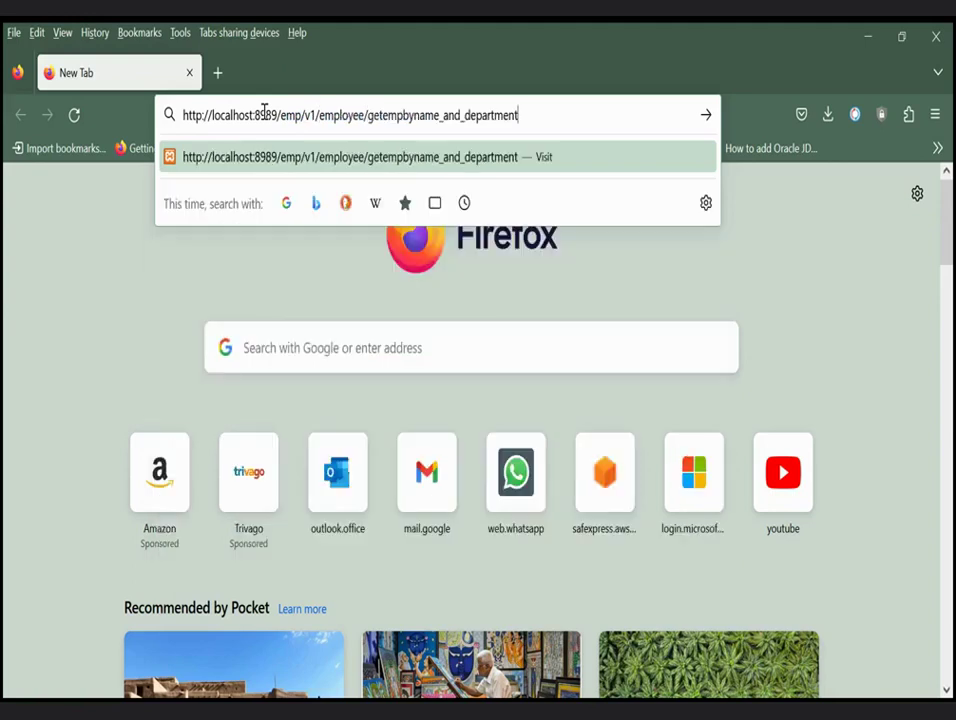
type("/")
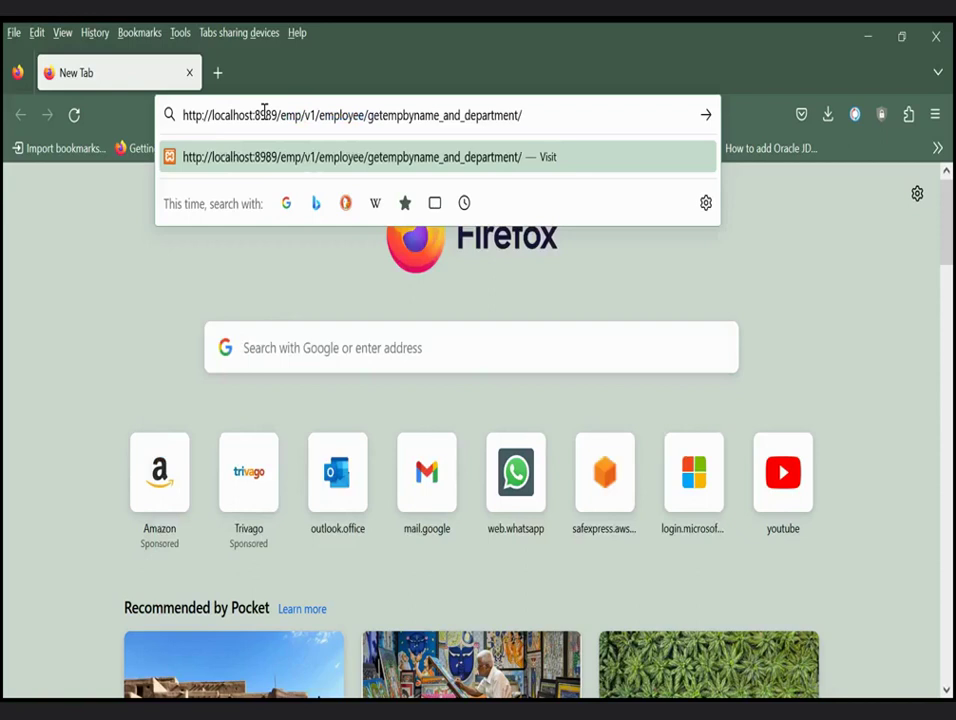
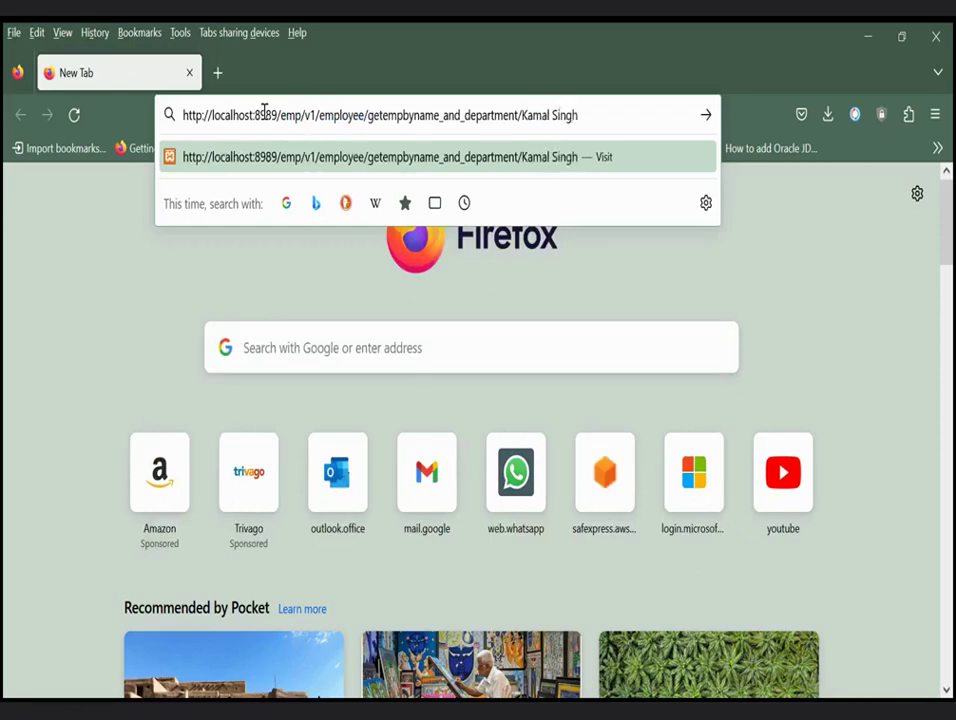
type("/Sales")
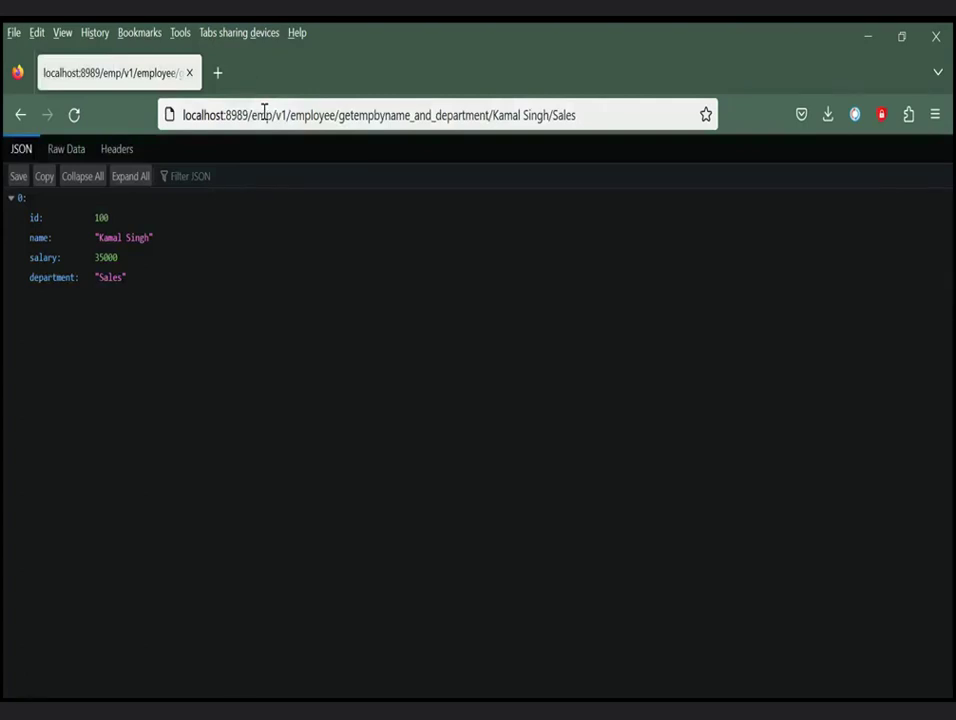
mouse_move(470, 140)
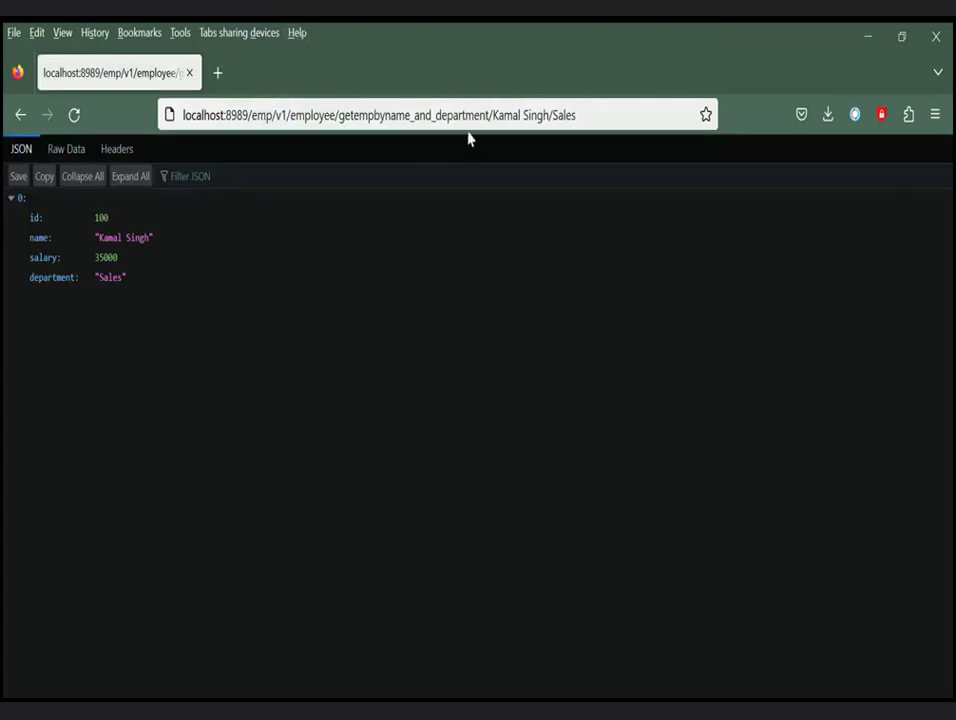
left_click(440, 114)
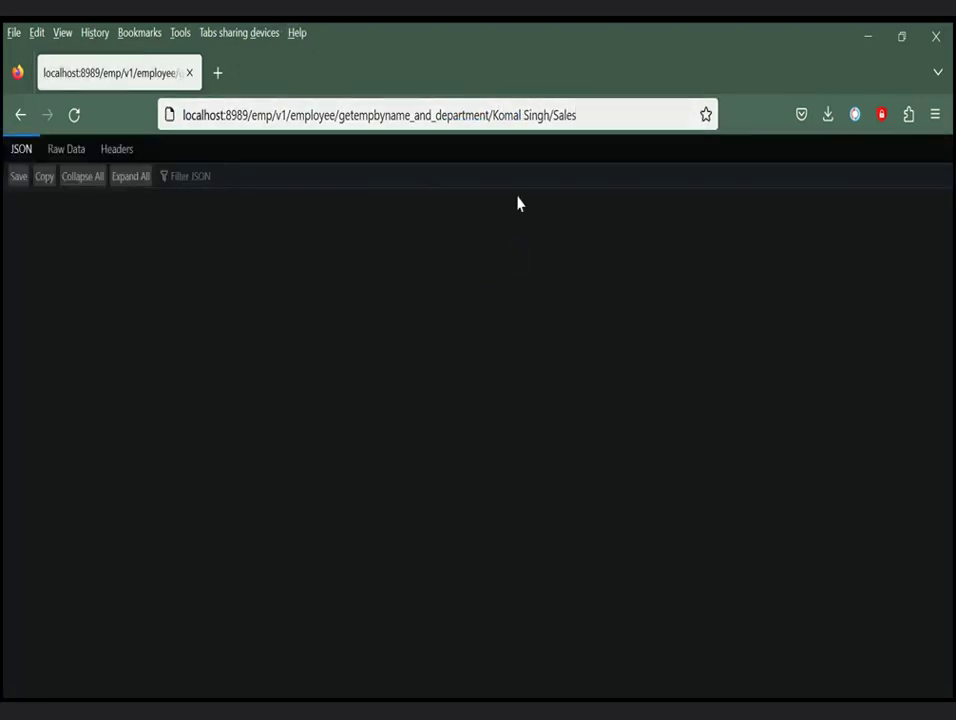
mouse_move(548, 228)
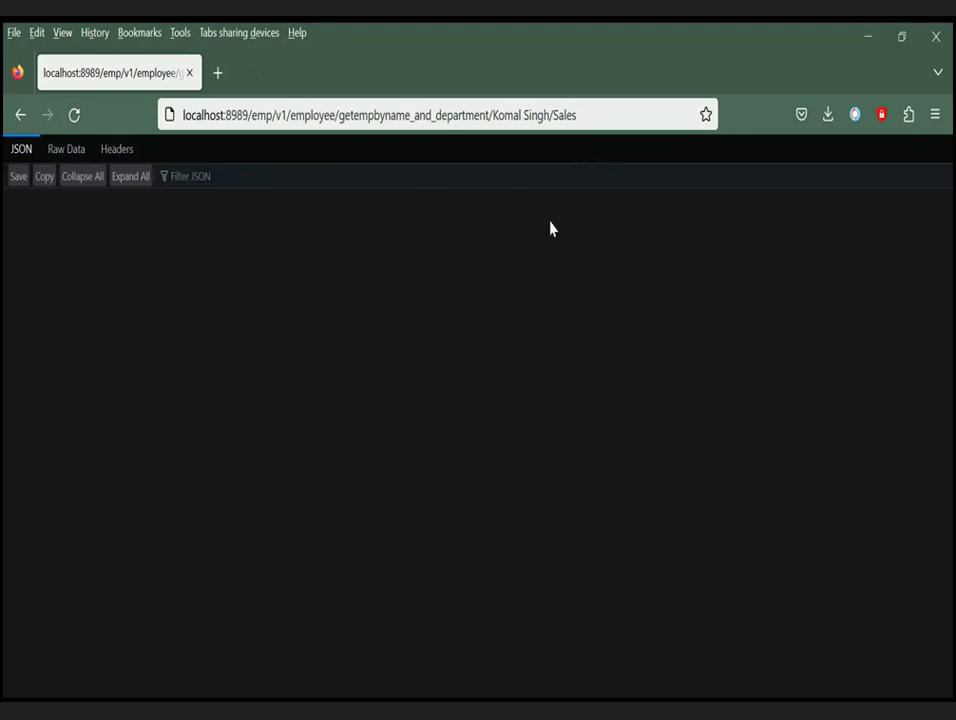
left_click(436, 114)
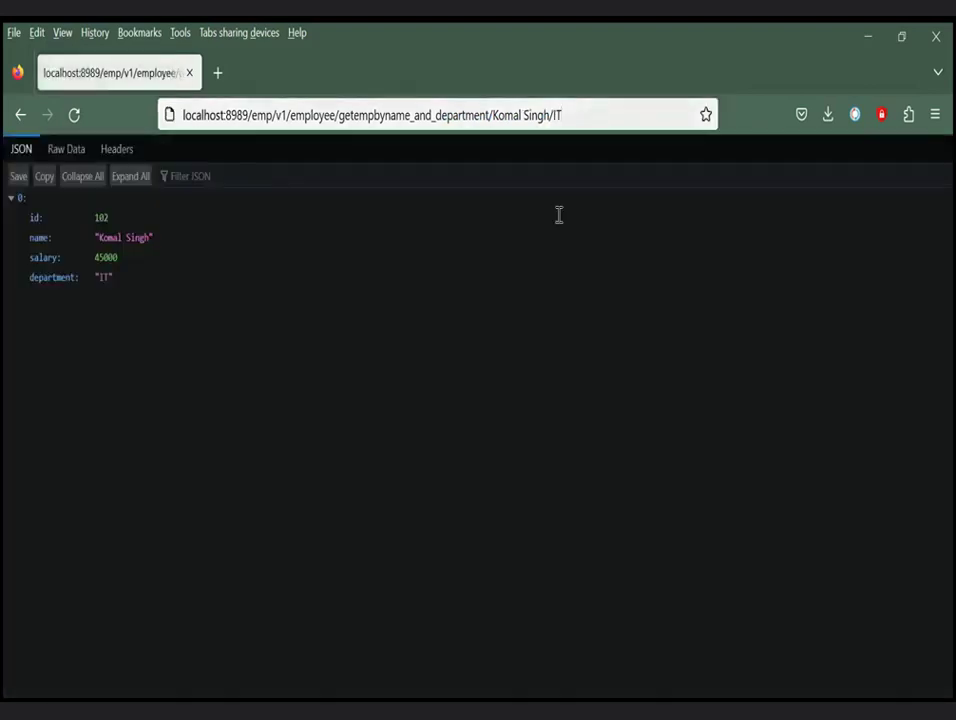
mouse_move(396, 350)
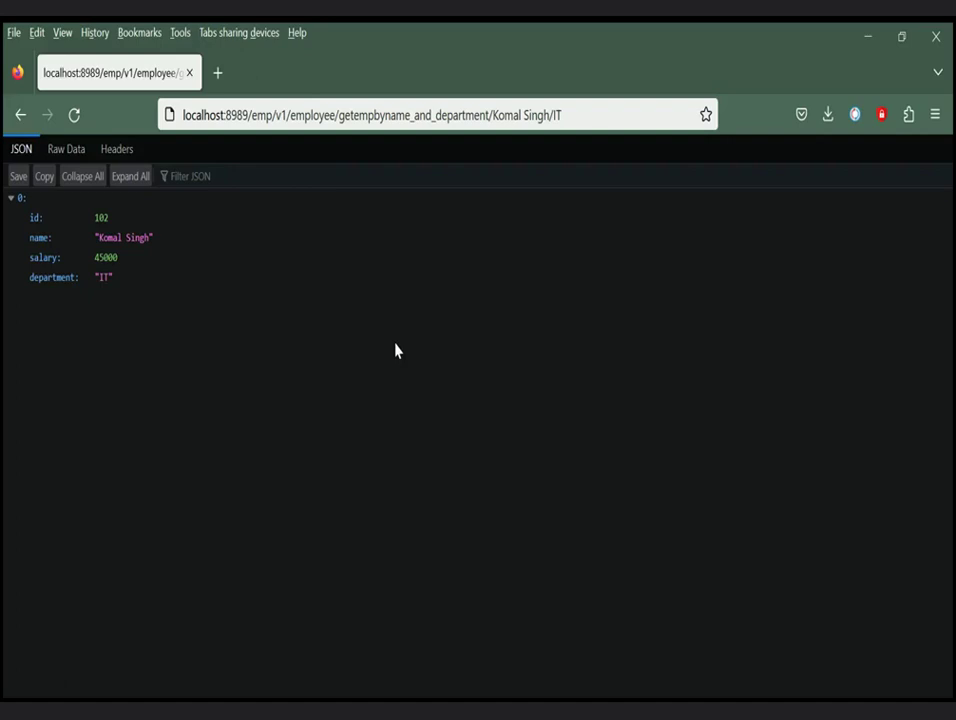
mouse_move(568, 84)
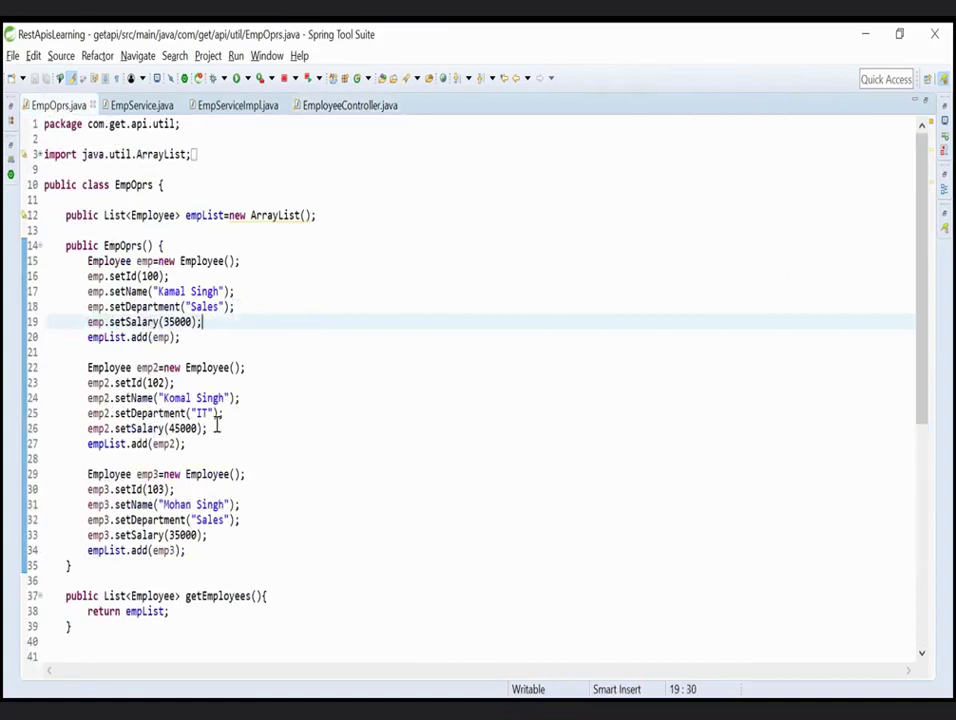
Review EmpOprs and EmpServiceImpl code, then return to EmployeeController showing all GetMapping endpoints
scroll("down", 3)
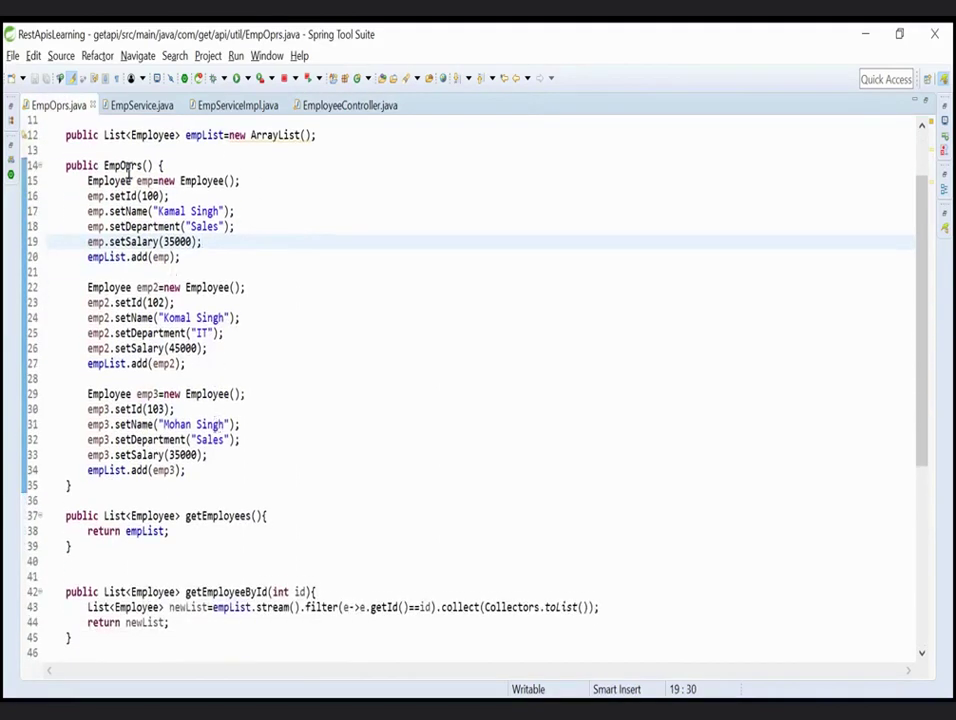
left_click(188, 470)
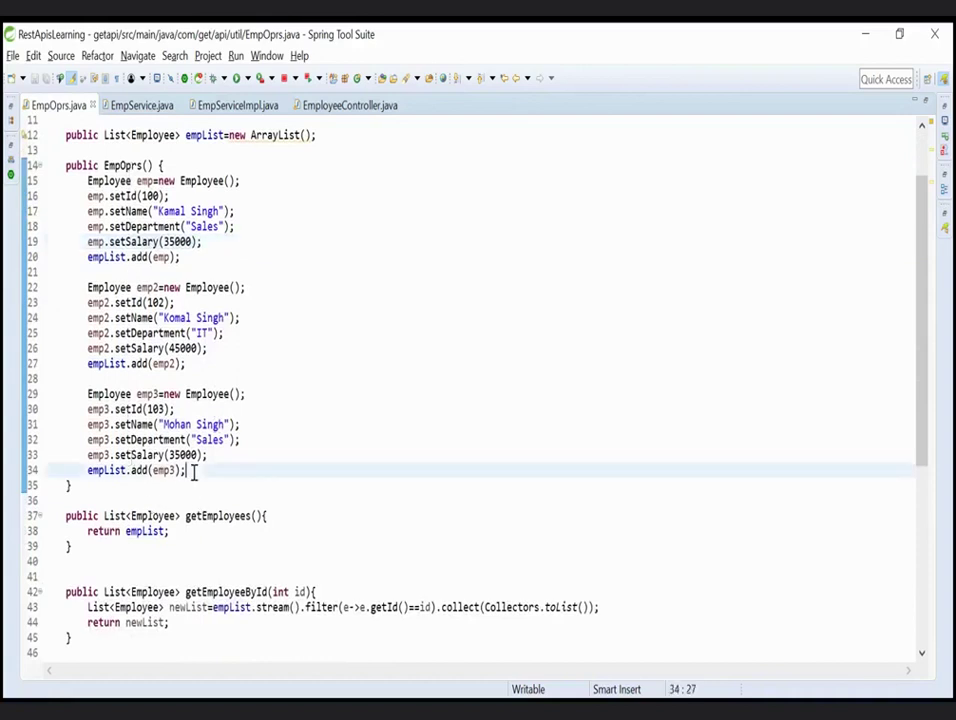
scroll("down", 3)
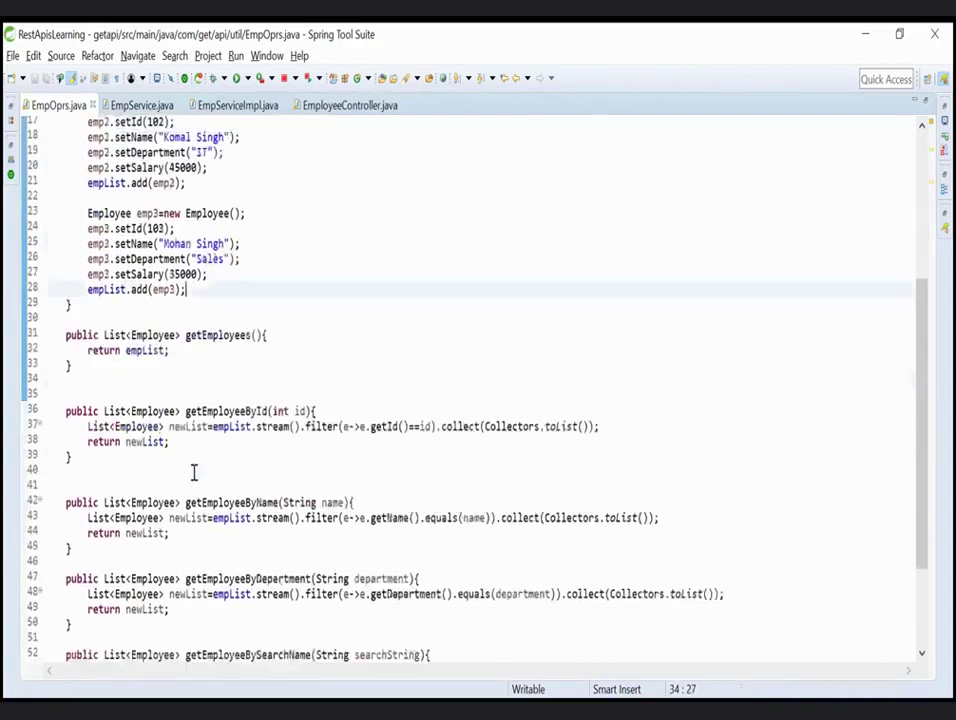
scroll("up", 3)
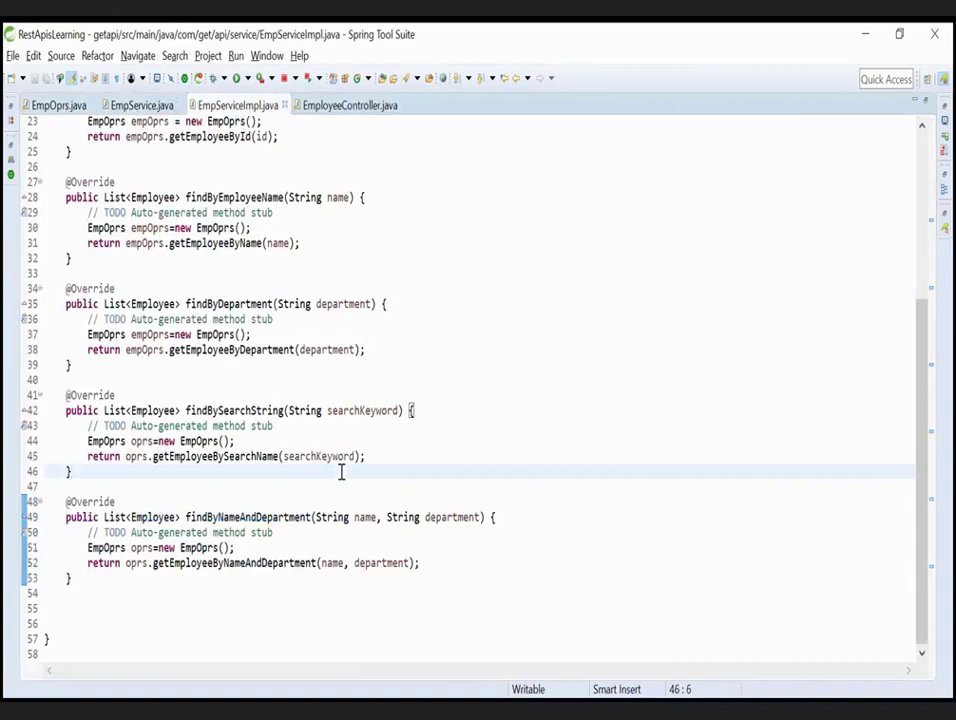
scroll("up", 3)
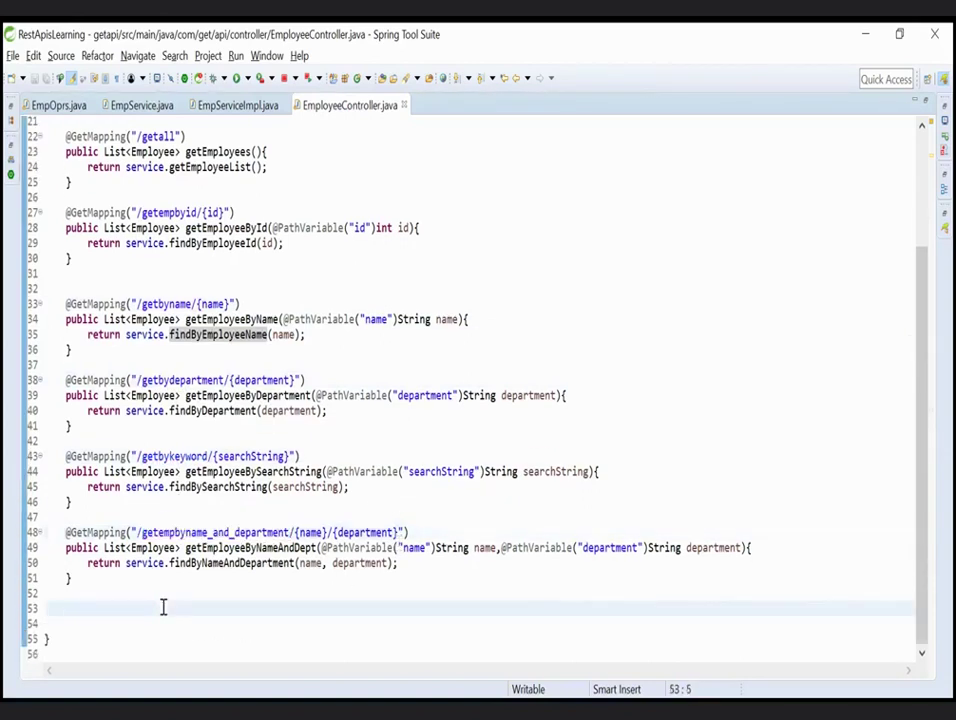
mouse_move(670, 256)
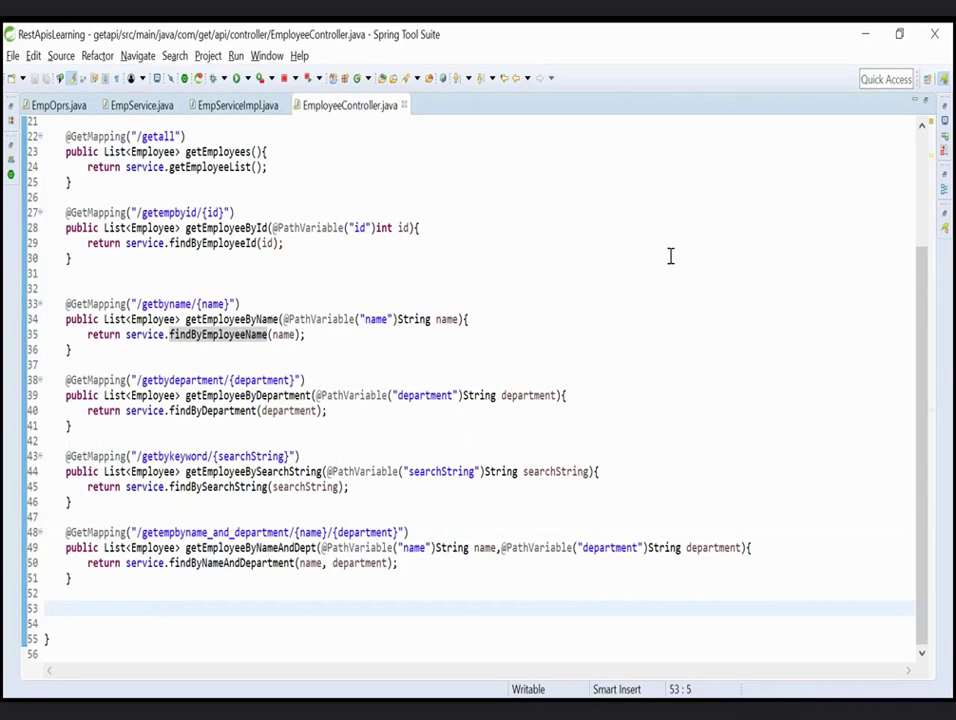